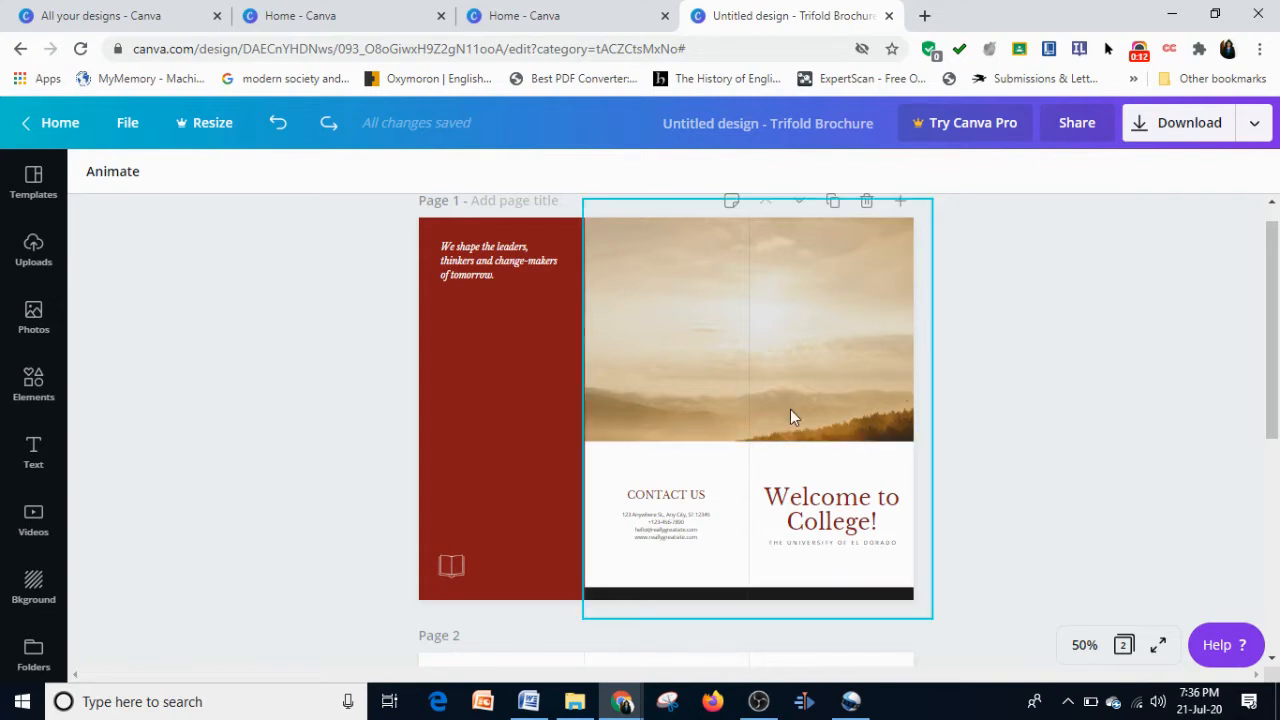
# - Click around the brochure panels and enter editing on the 'Welcome to College!' heading
pyautogui.click(668, 470)
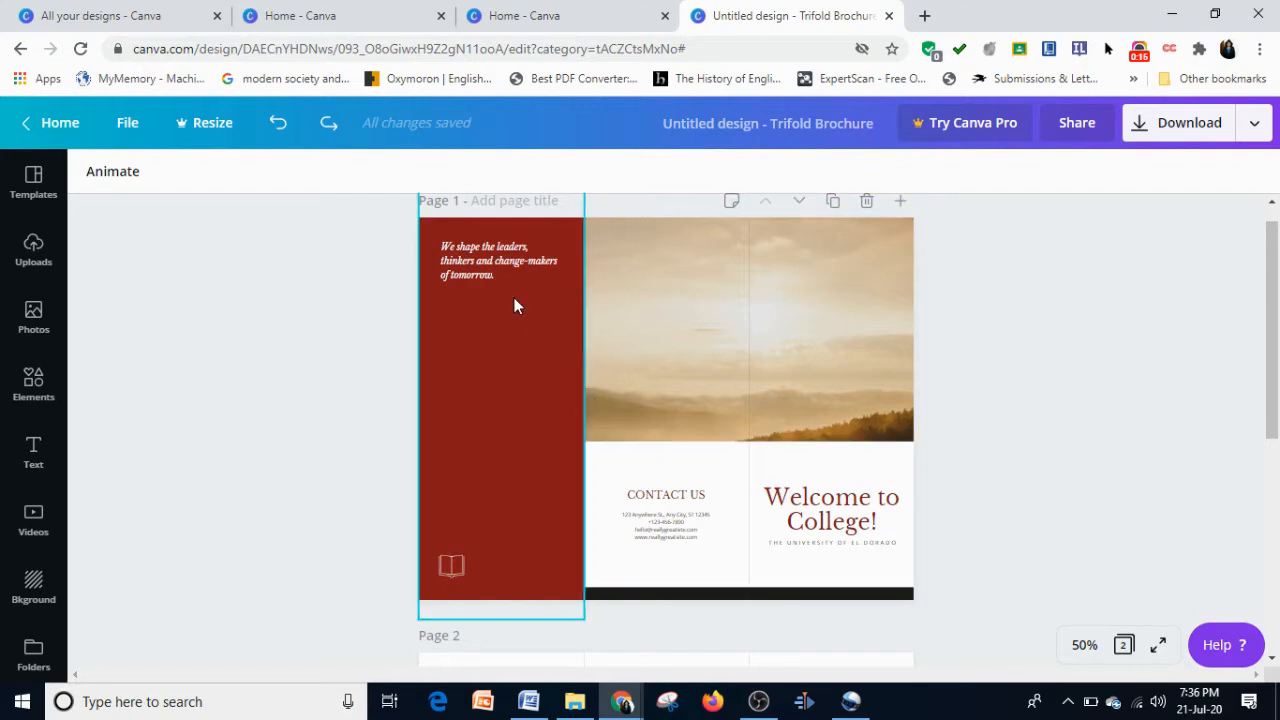
pyautogui.click(830, 510)
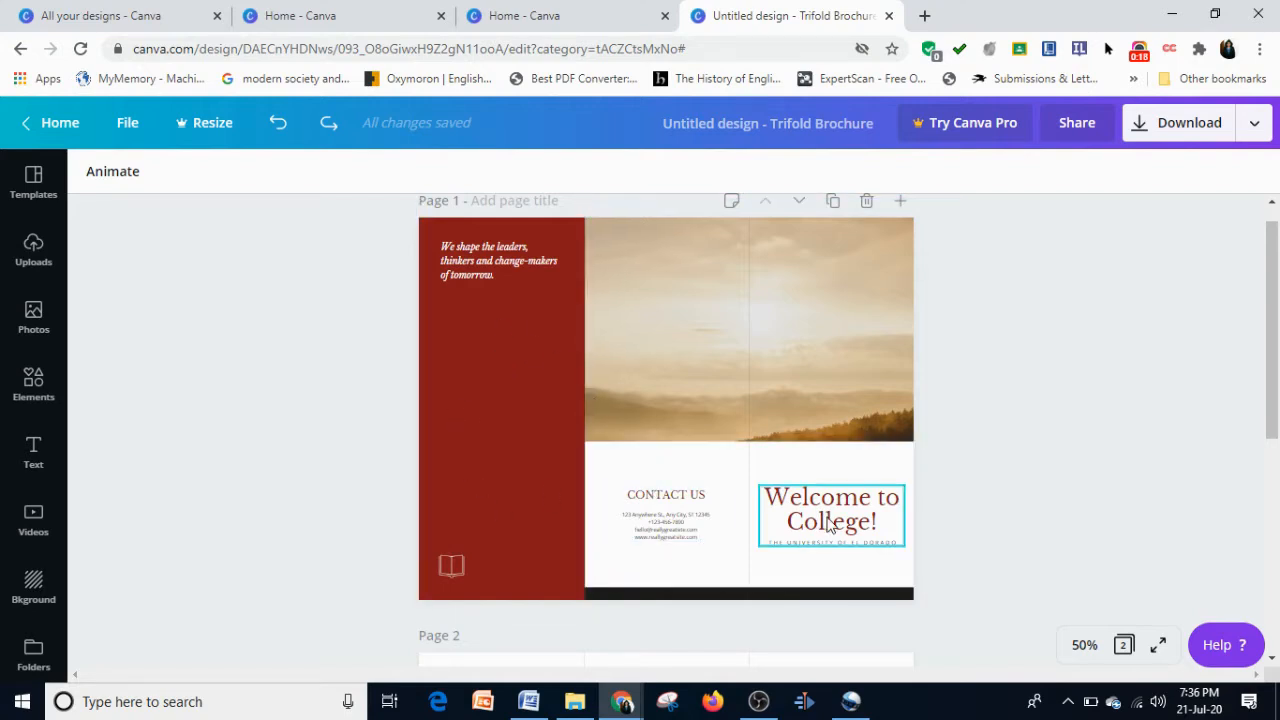
pyautogui.click(458, 414)
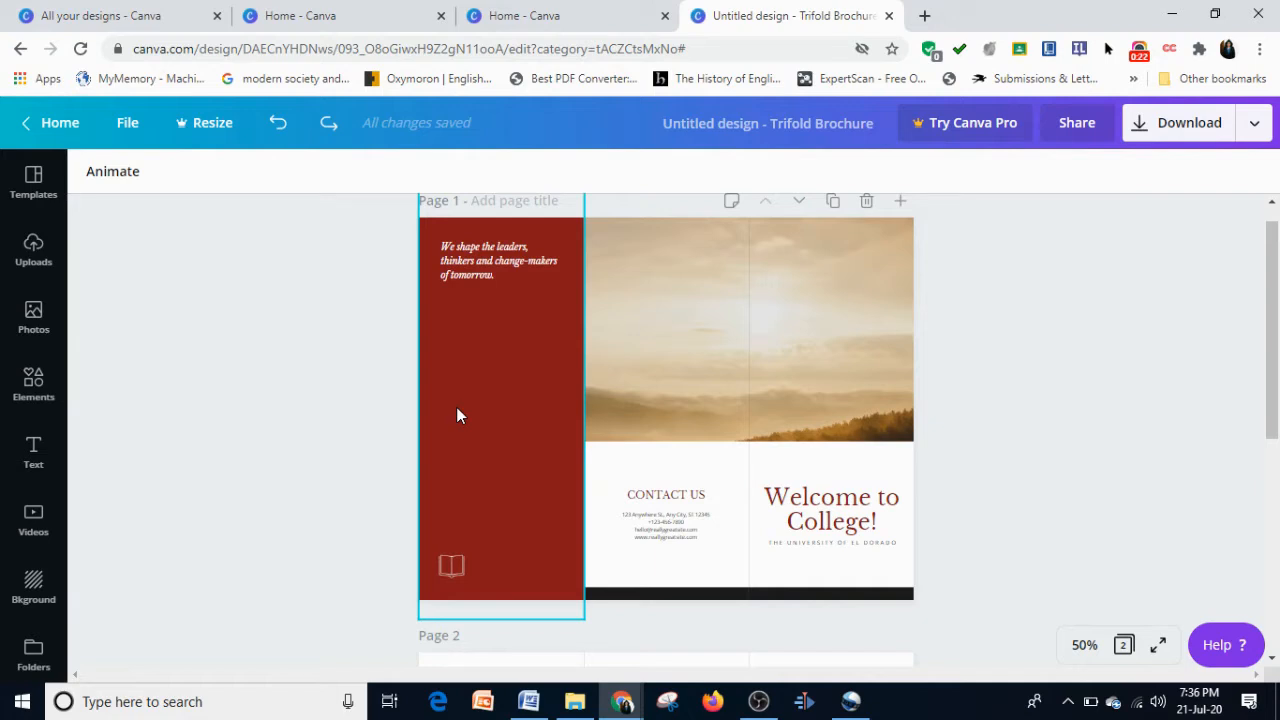
pyautogui.moveTo(532, 374)
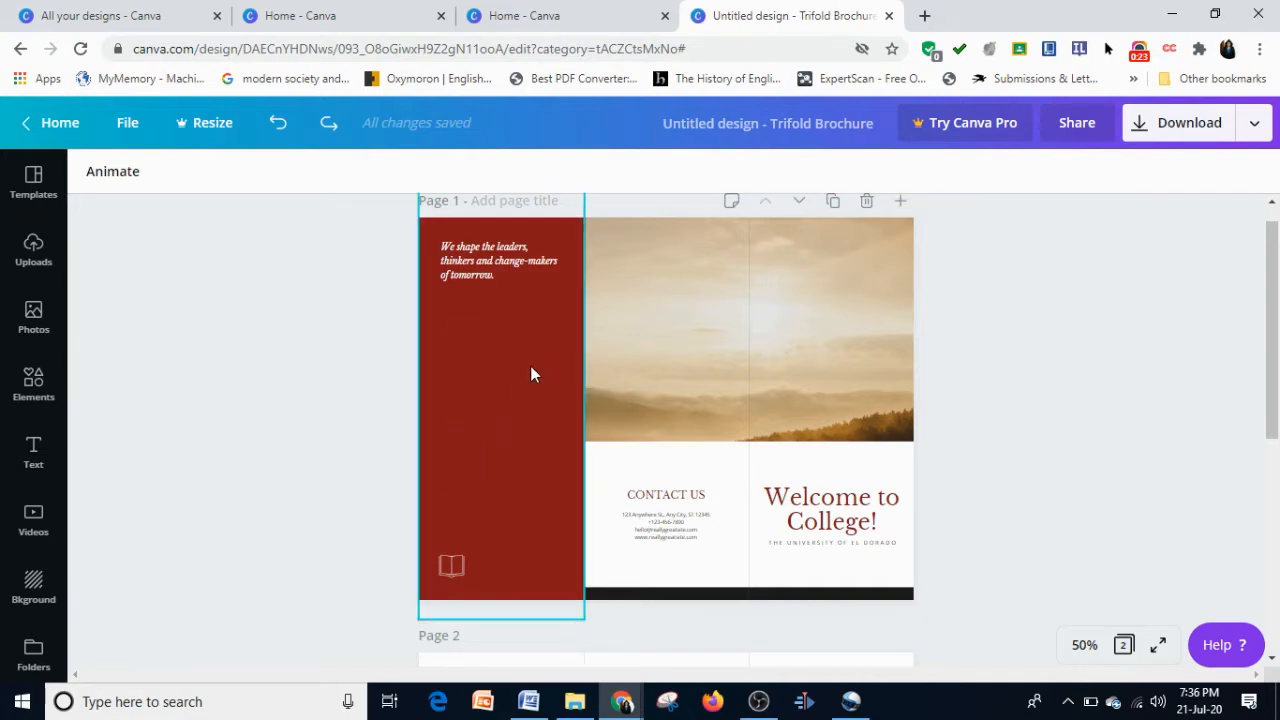
pyautogui.click(708, 326)
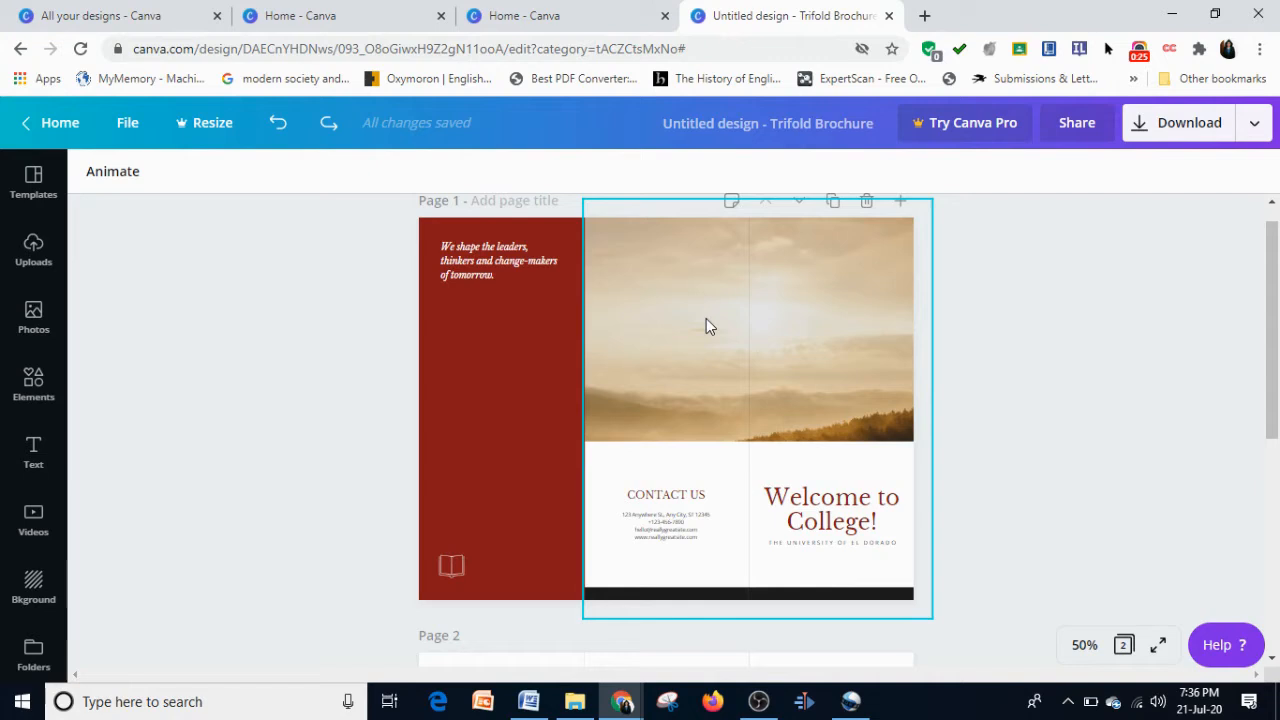
pyautogui.moveTo(748, 420)
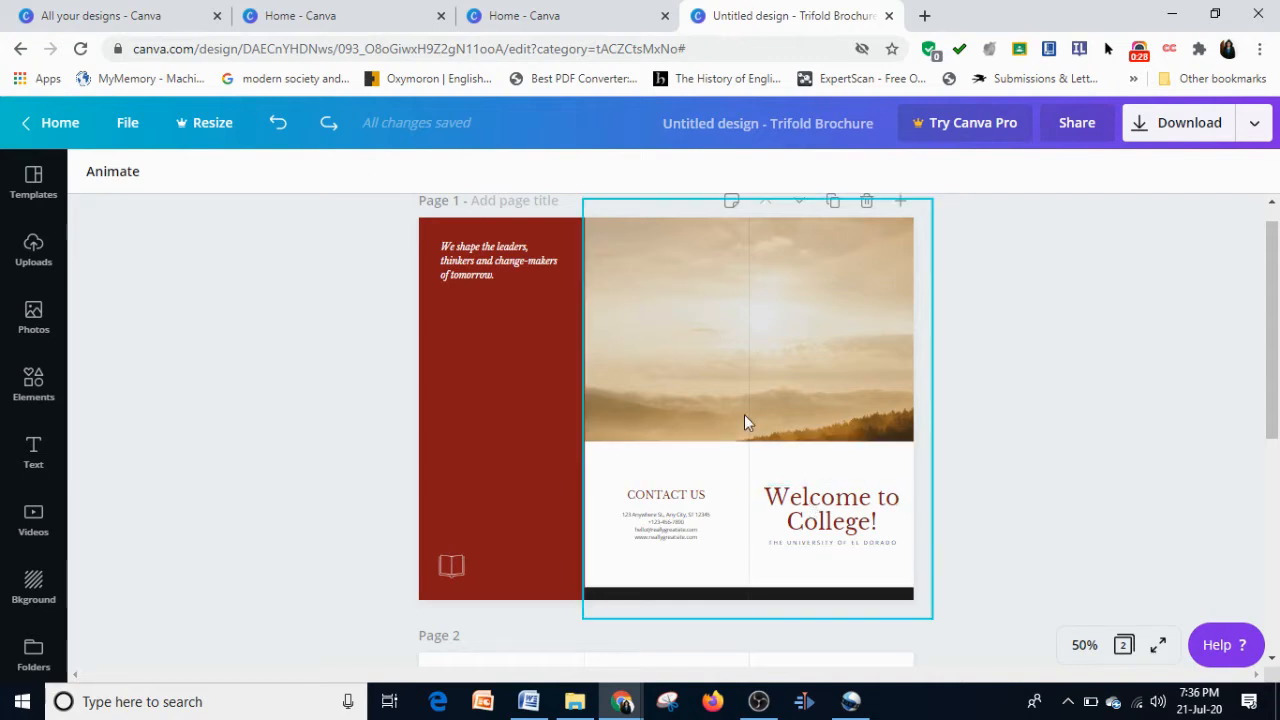
pyautogui.click(830, 516)
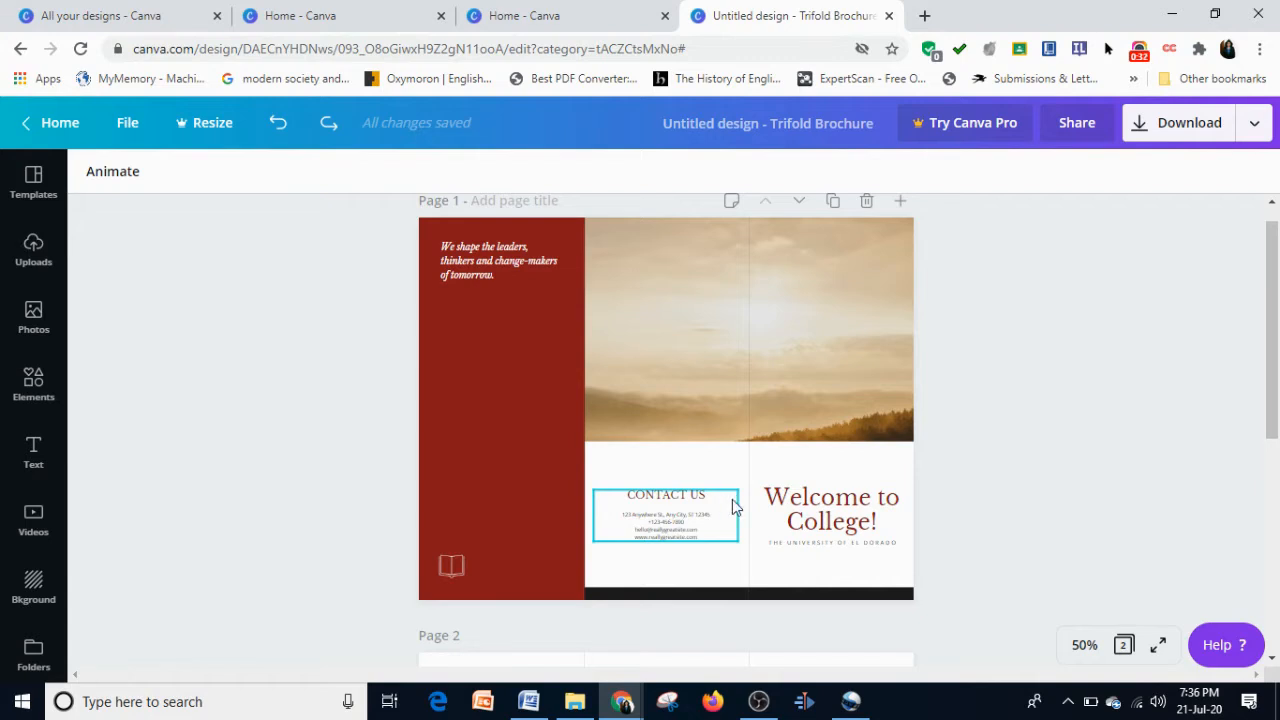
pyautogui.click(830, 510)
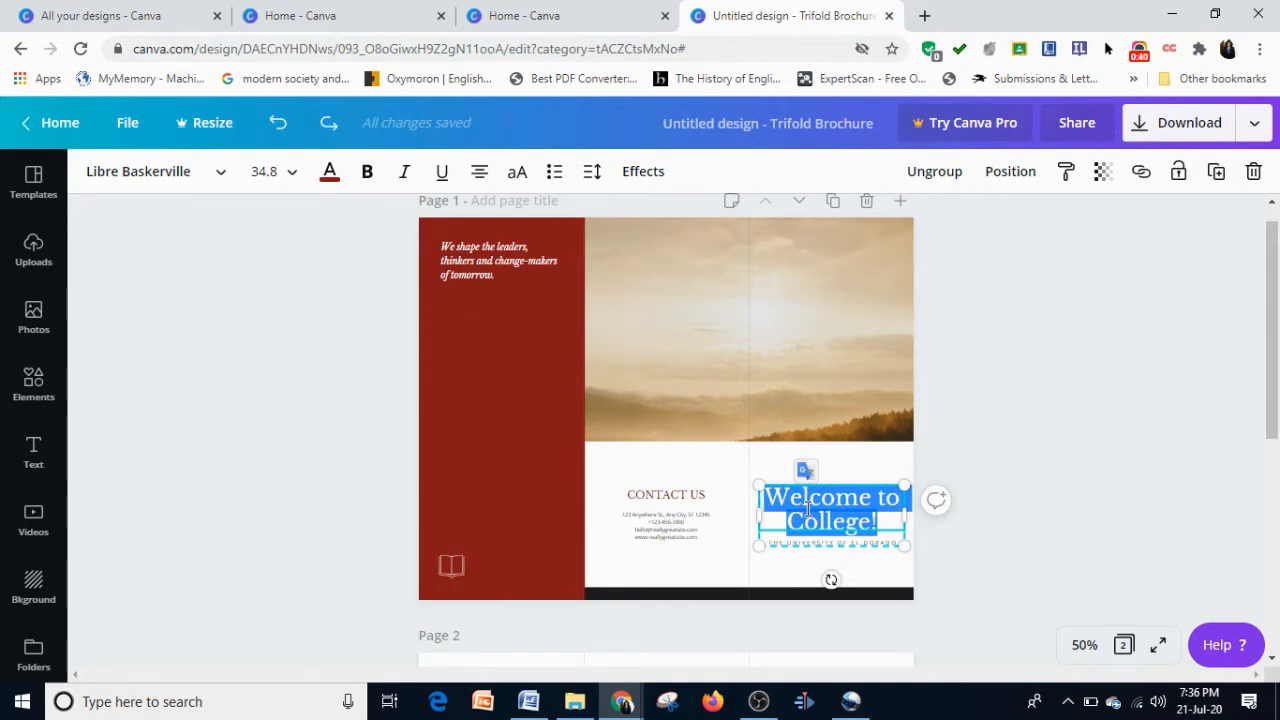
# - Replace the heading text with 'Hello World!'
pyautogui.write('Hello')
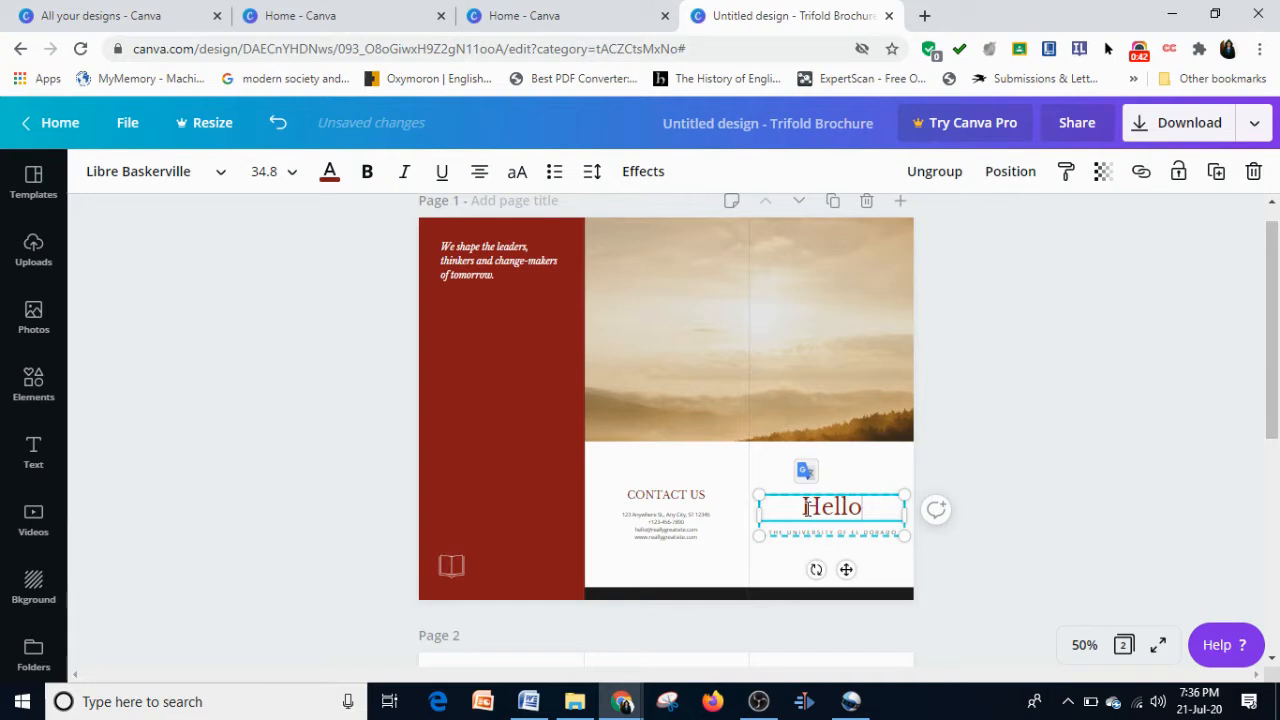
pyautogui.write('World')
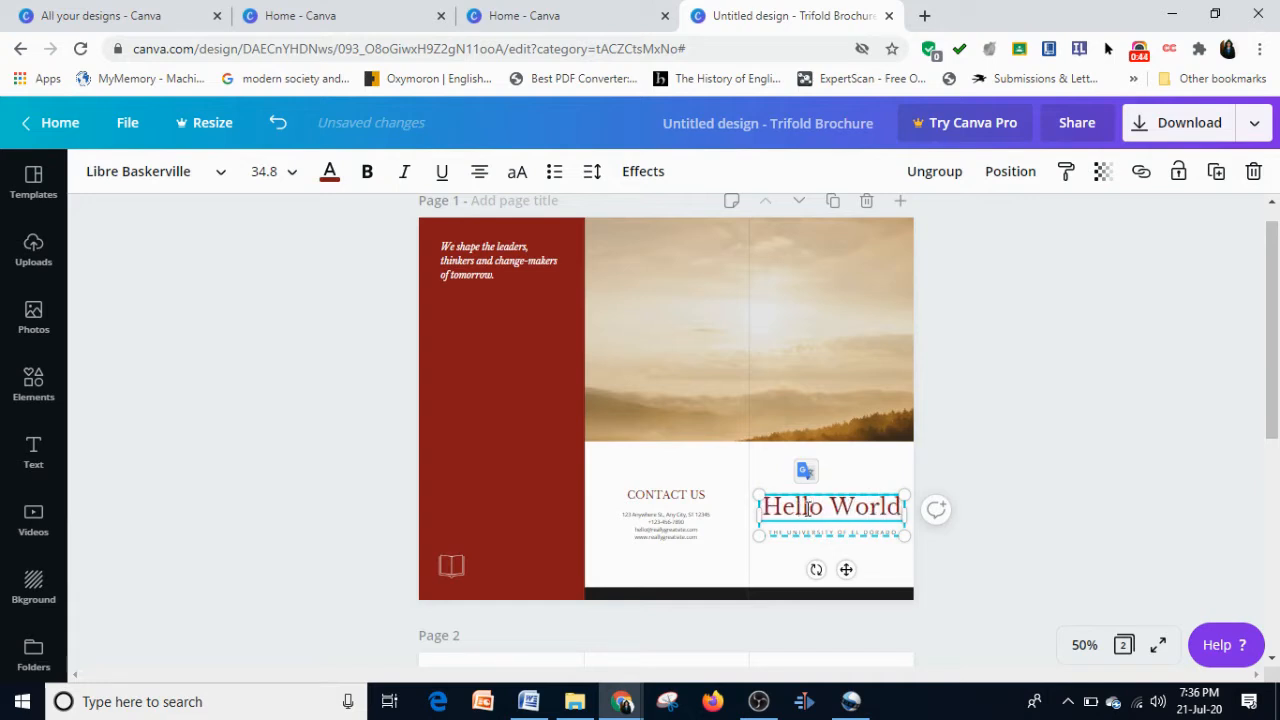
pyautogui.write('!')
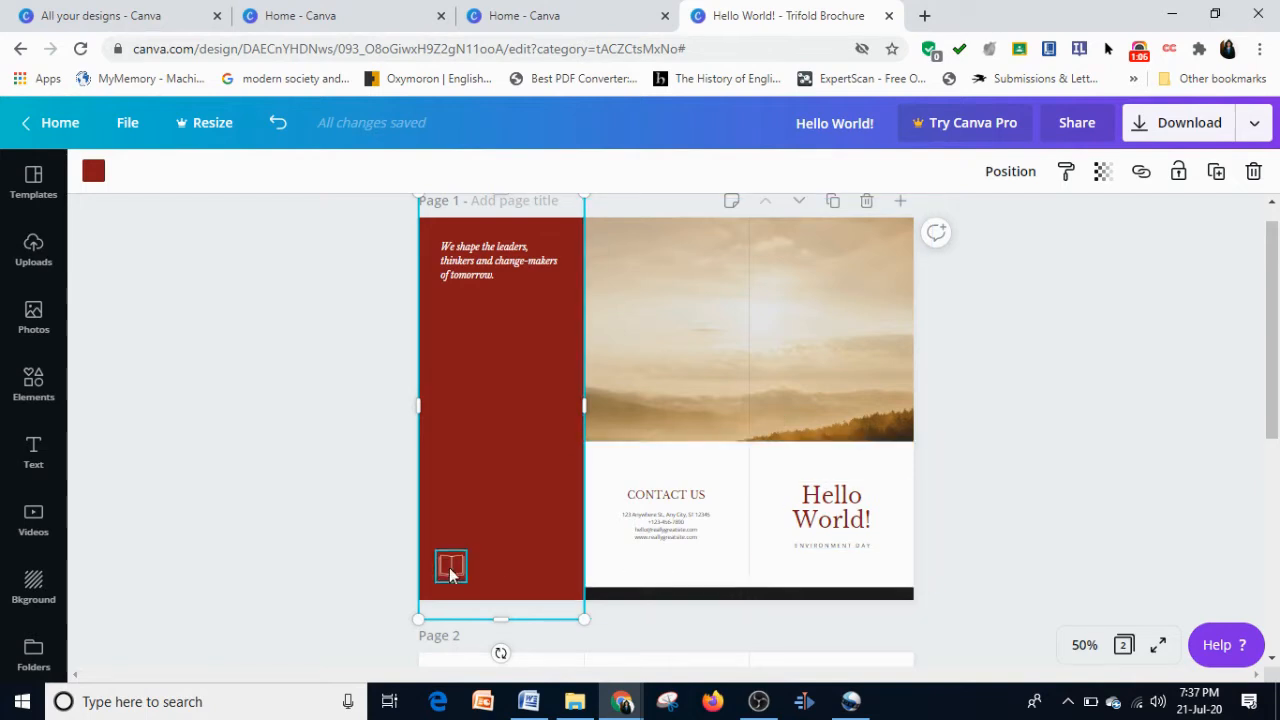
# - Delete the small book emblem from the bottom of the red left panel
pyautogui.click(450, 564)
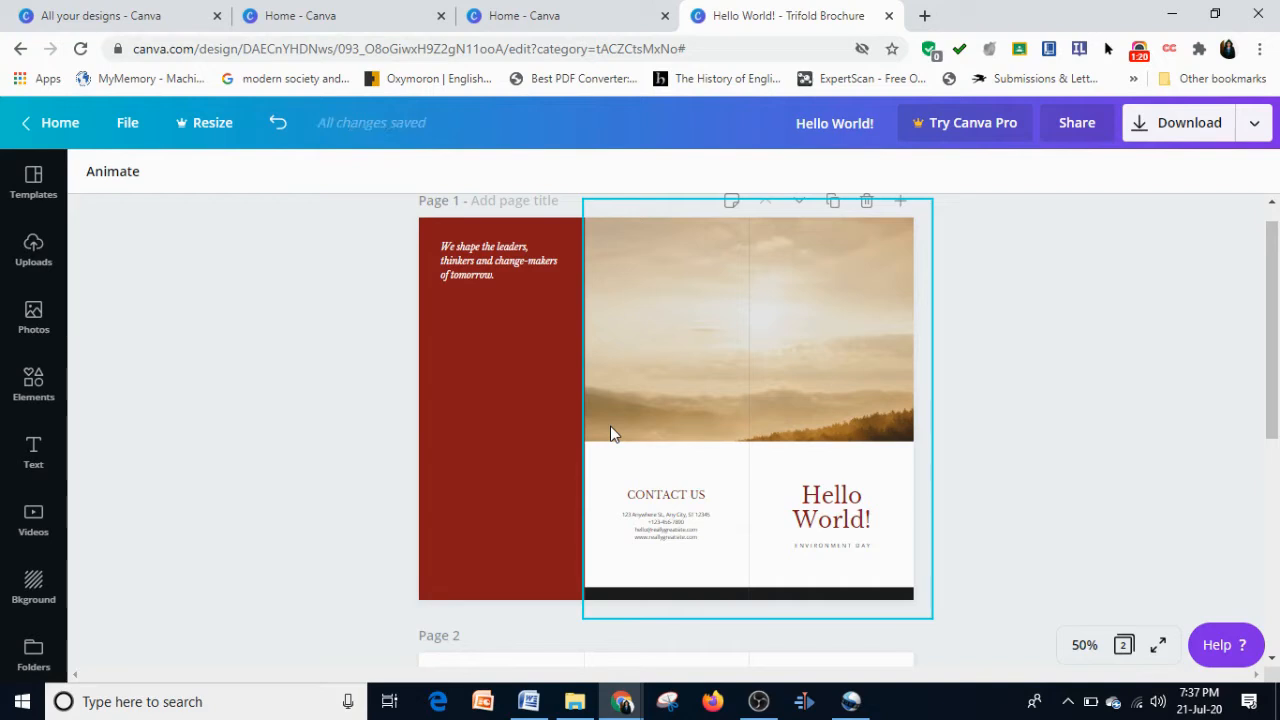
pyautogui.click(516, 400)
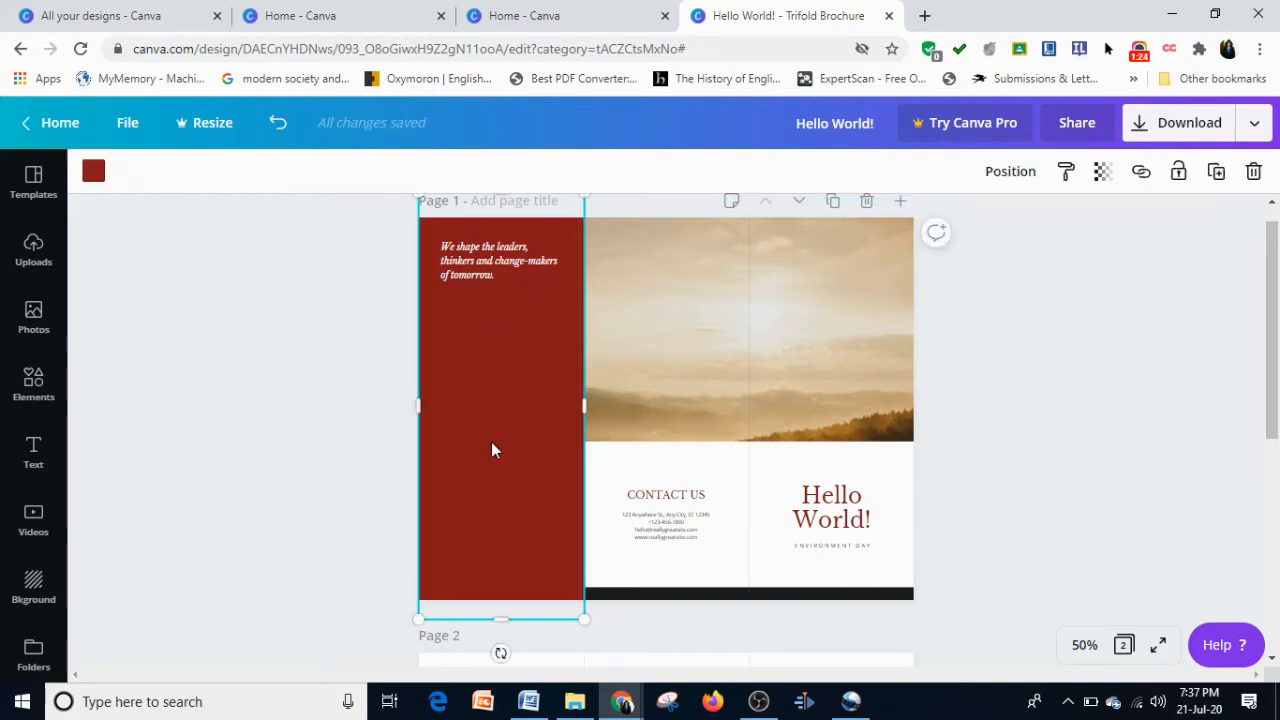
pyautogui.moveTo(476, 414)
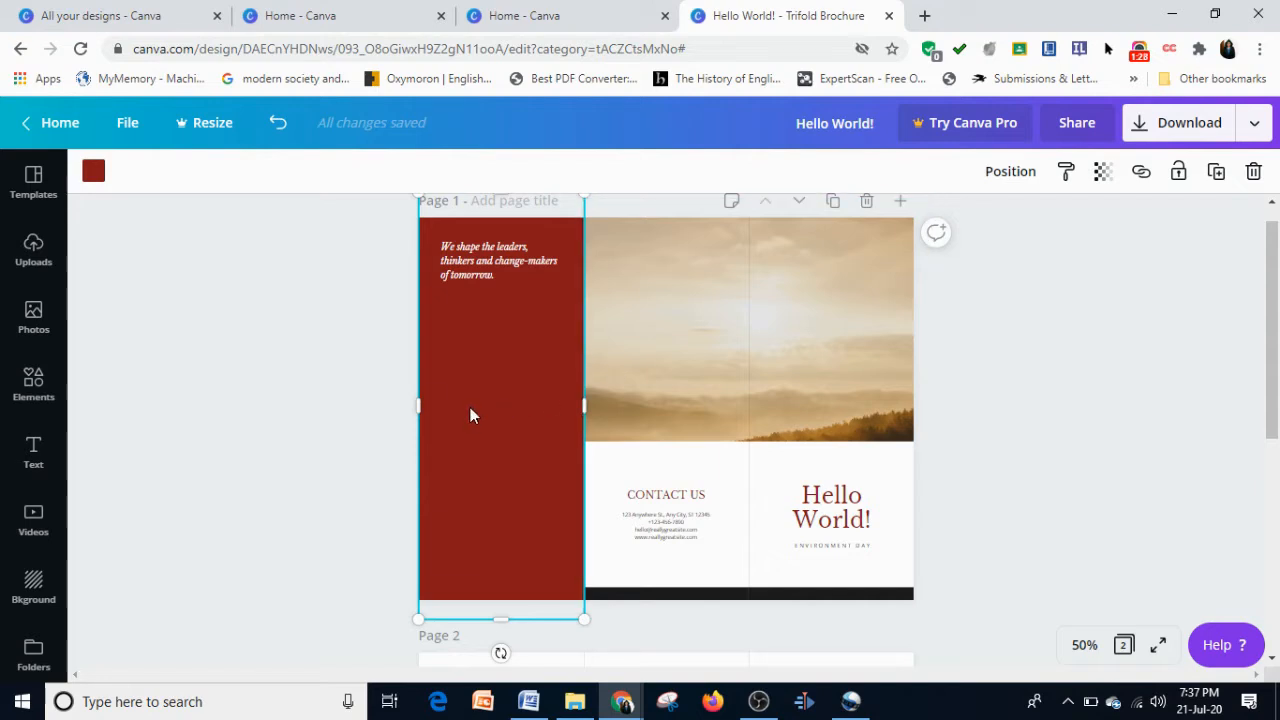
pyautogui.moveTo(128, 178)
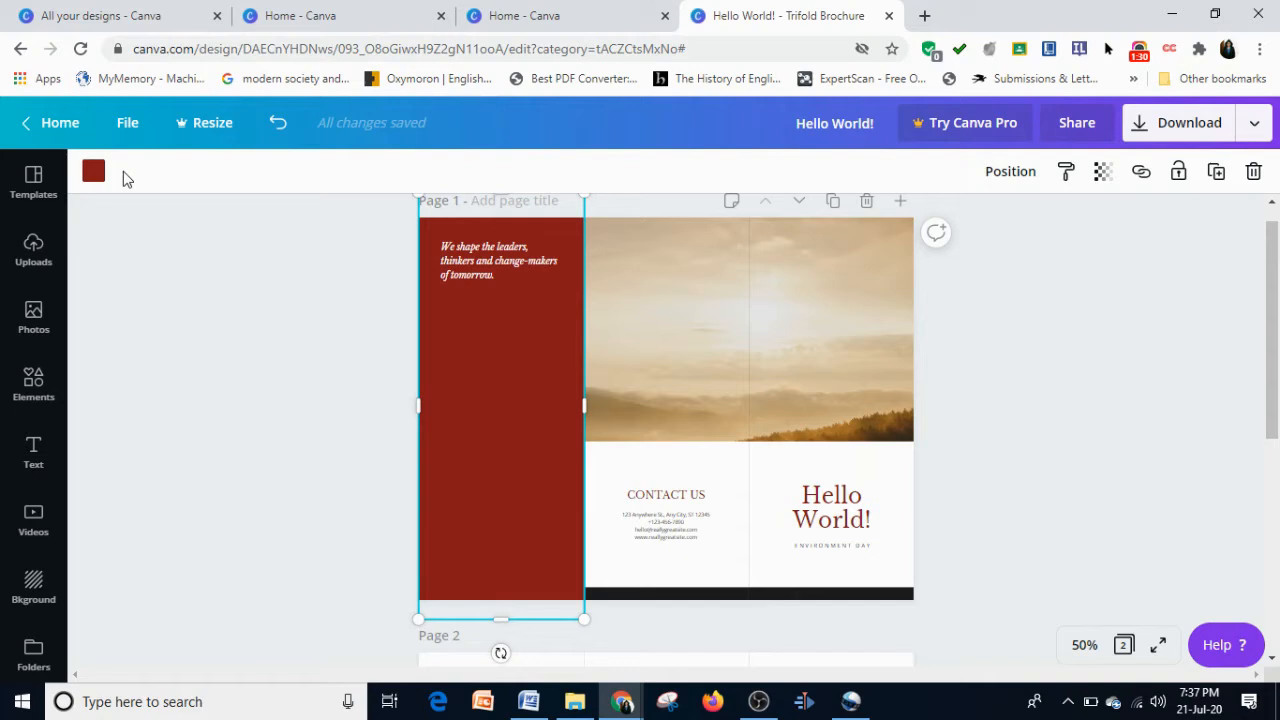
pyautogui.moveTo(80, 184)
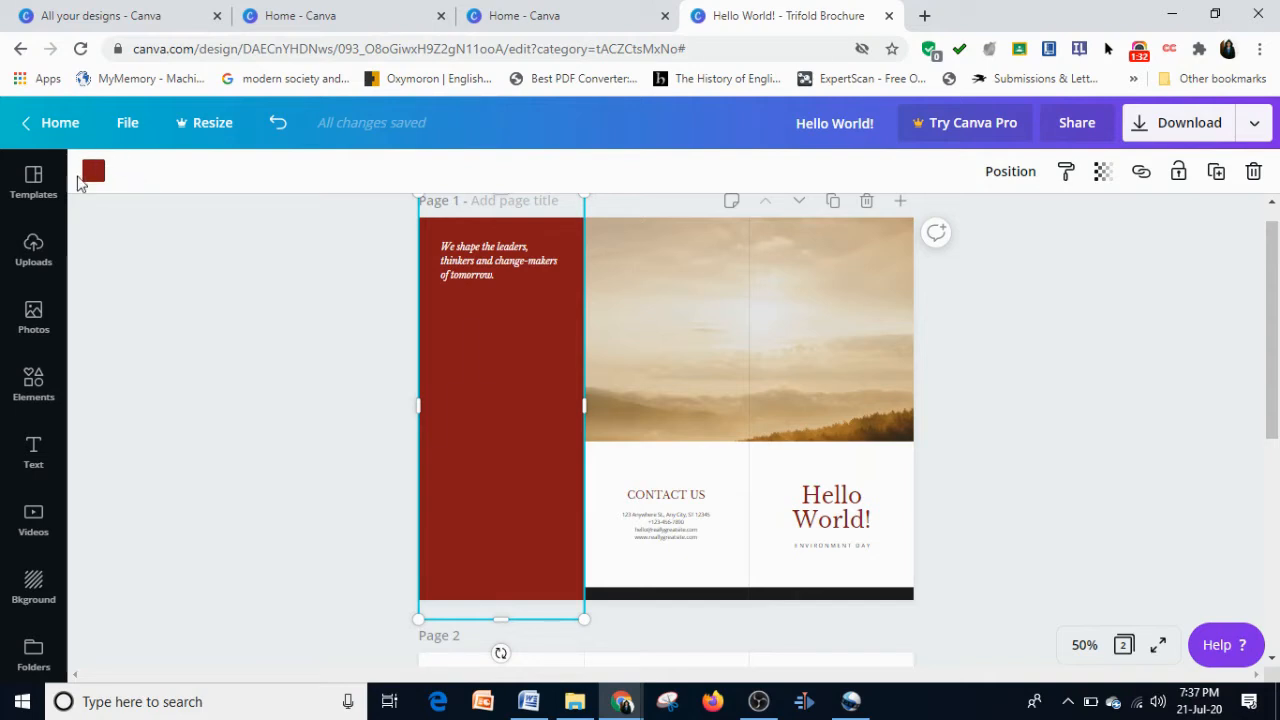
pyautogui.moveTo(80, 186)
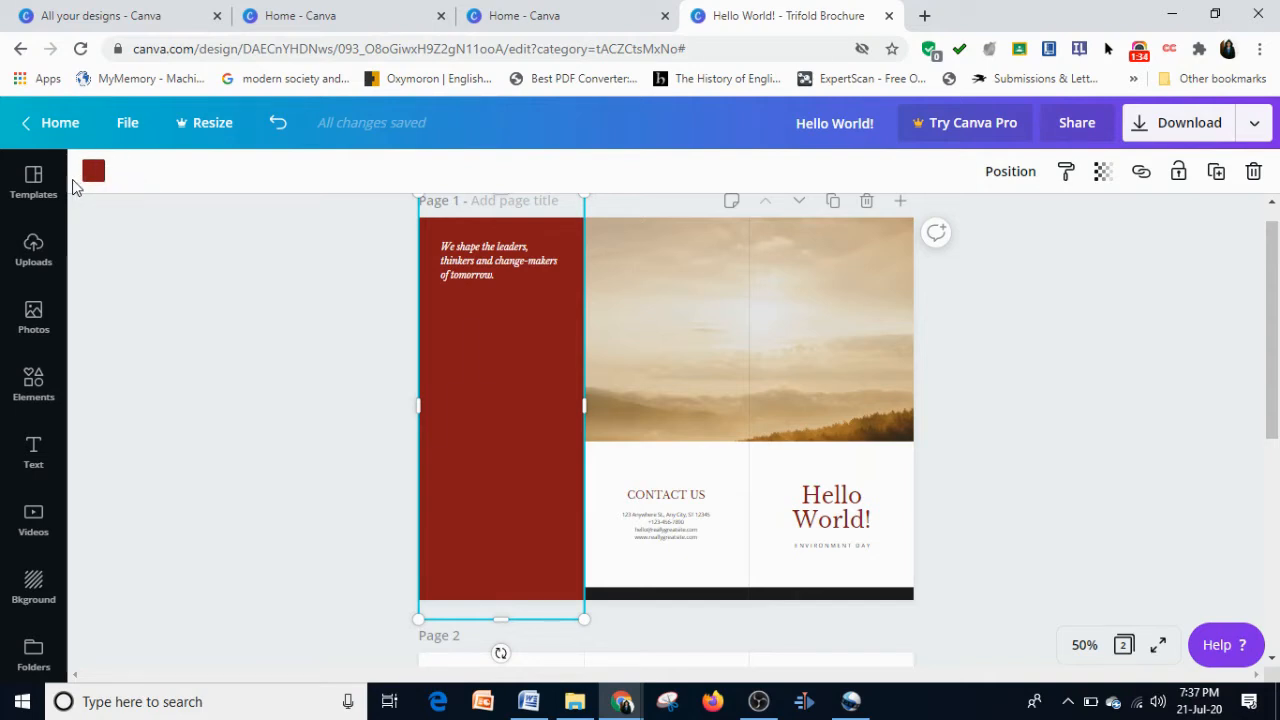
pyautogui.moveTo(92, 170)
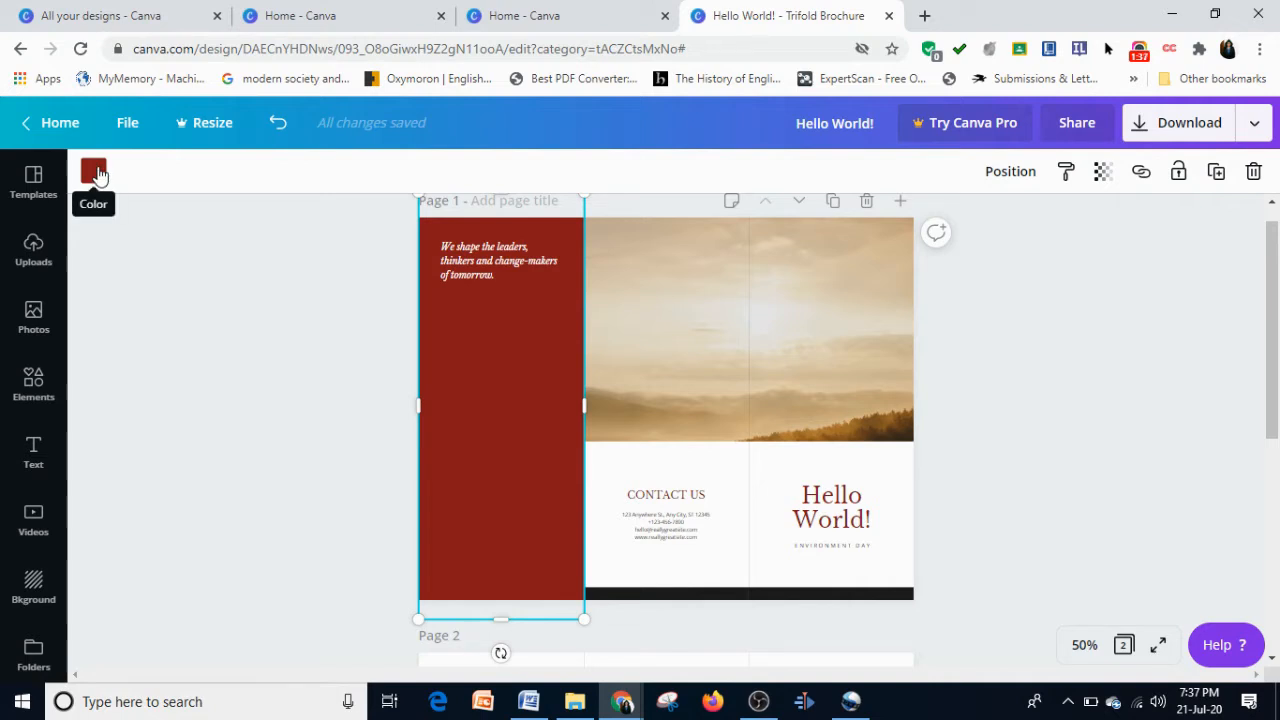
# - Recolour the left panel to green #2b740d via a custom colour in the picker
pyautogui.click(92, 172)
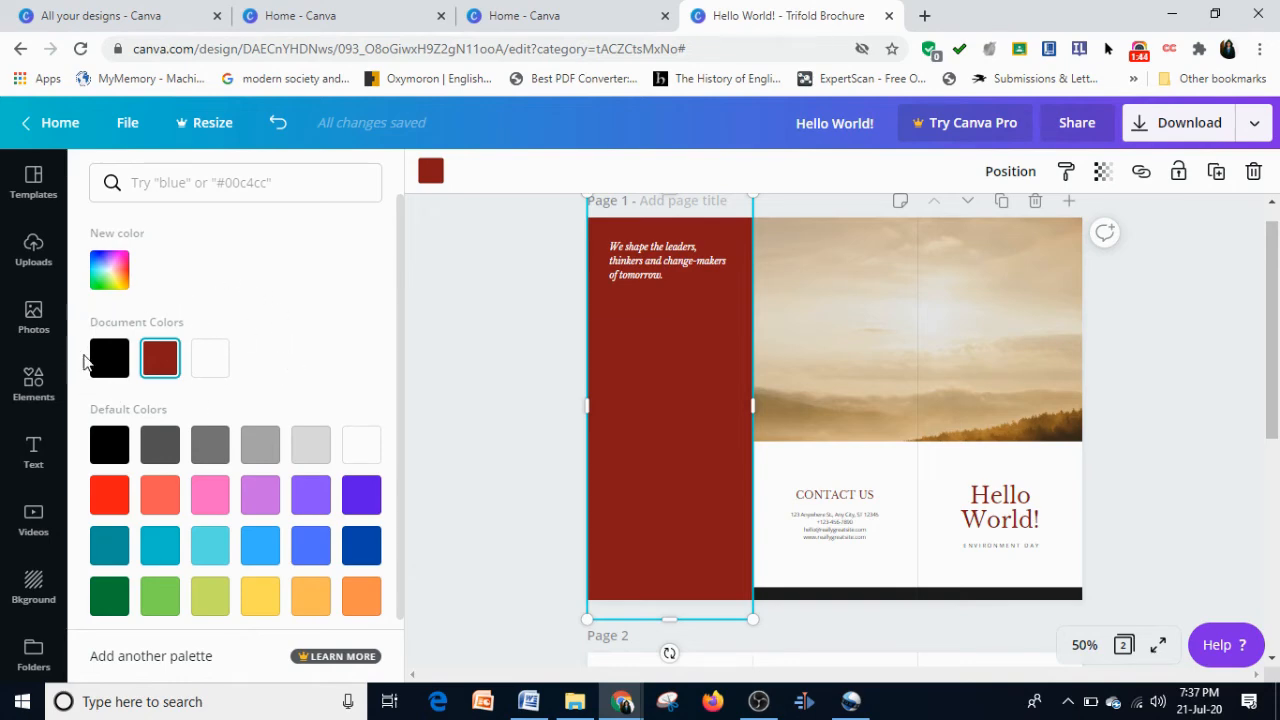
pyautogui.moveTo(296, 348)
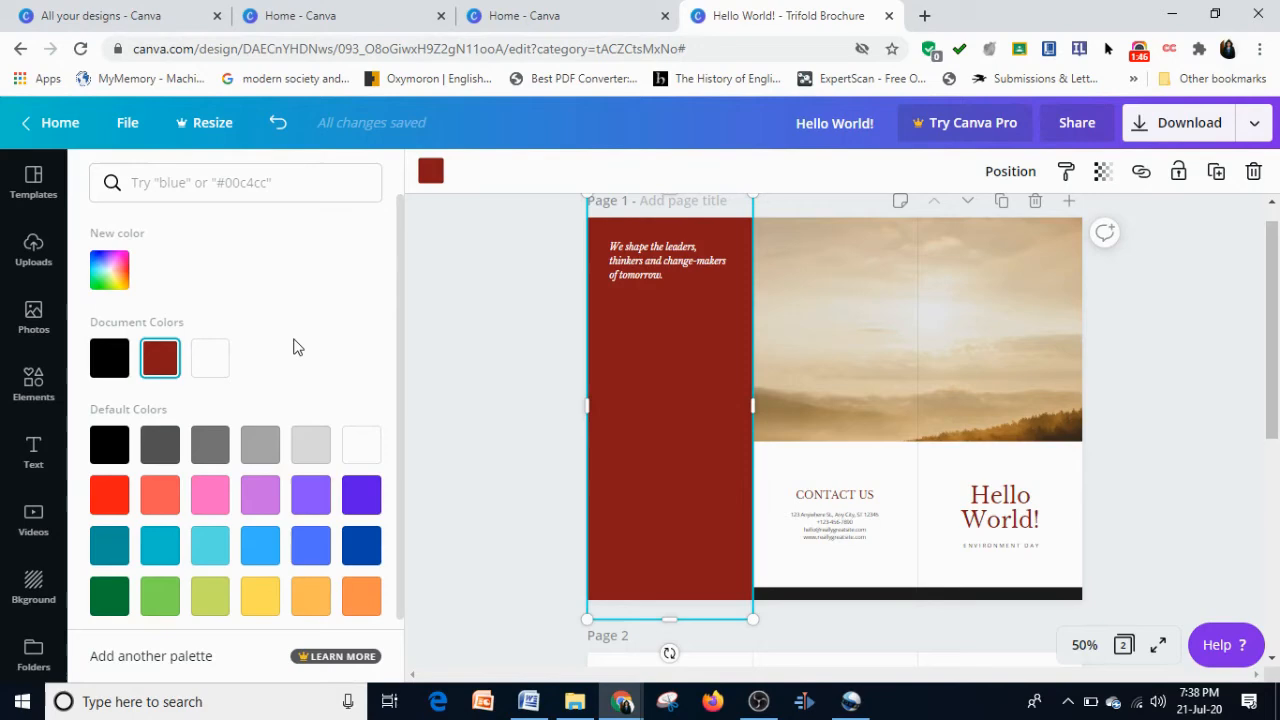
pyautogui.moveTo(304, 396)
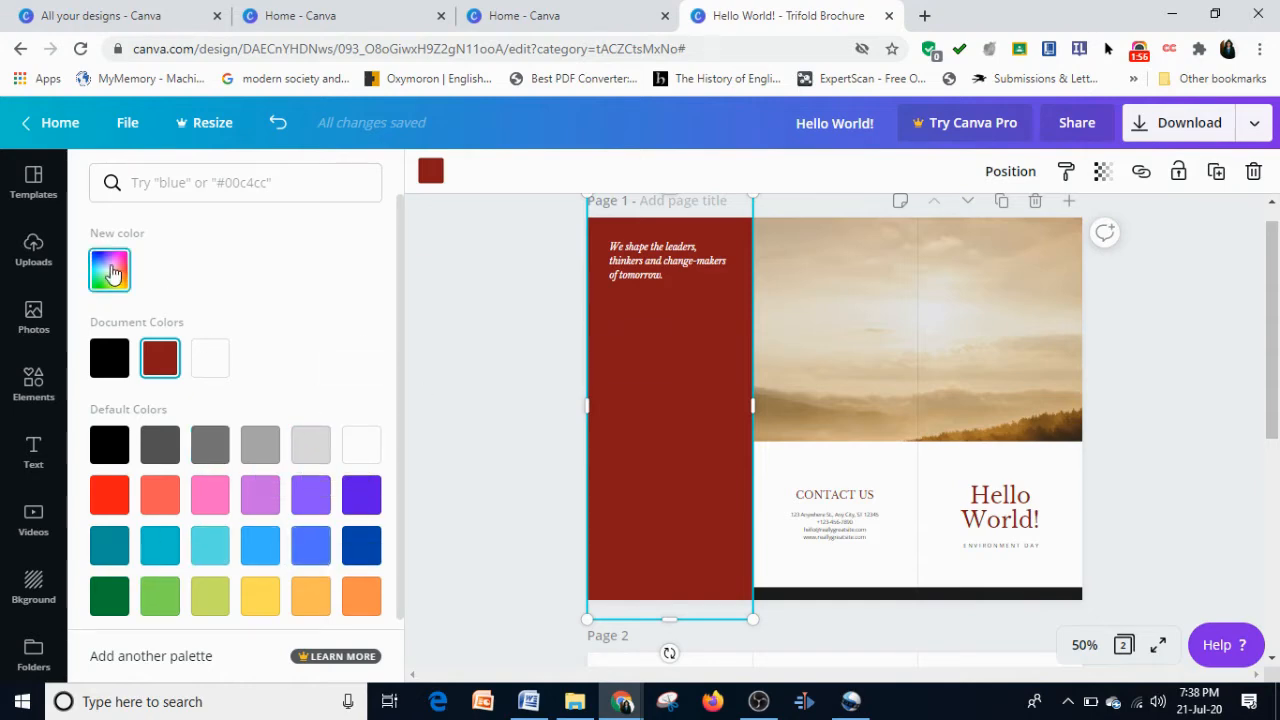
pyautogui.click(108, 268)
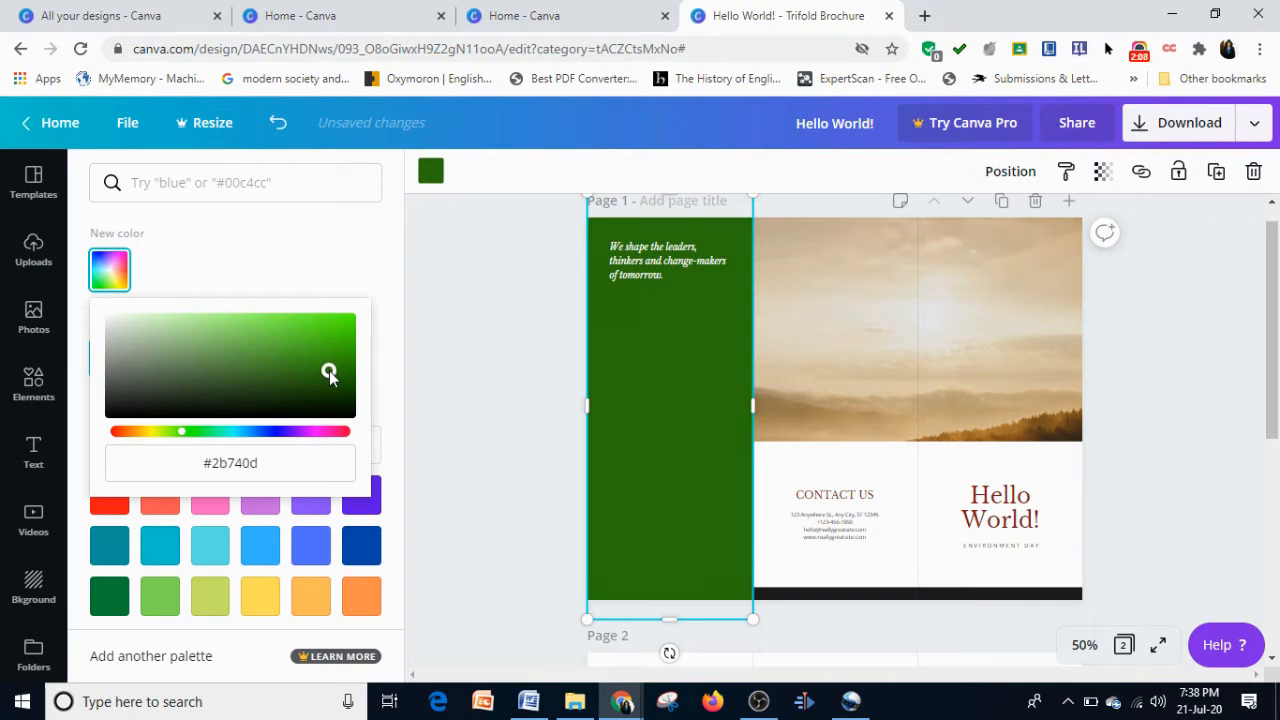
pyautogui.moveTo(664, 408)
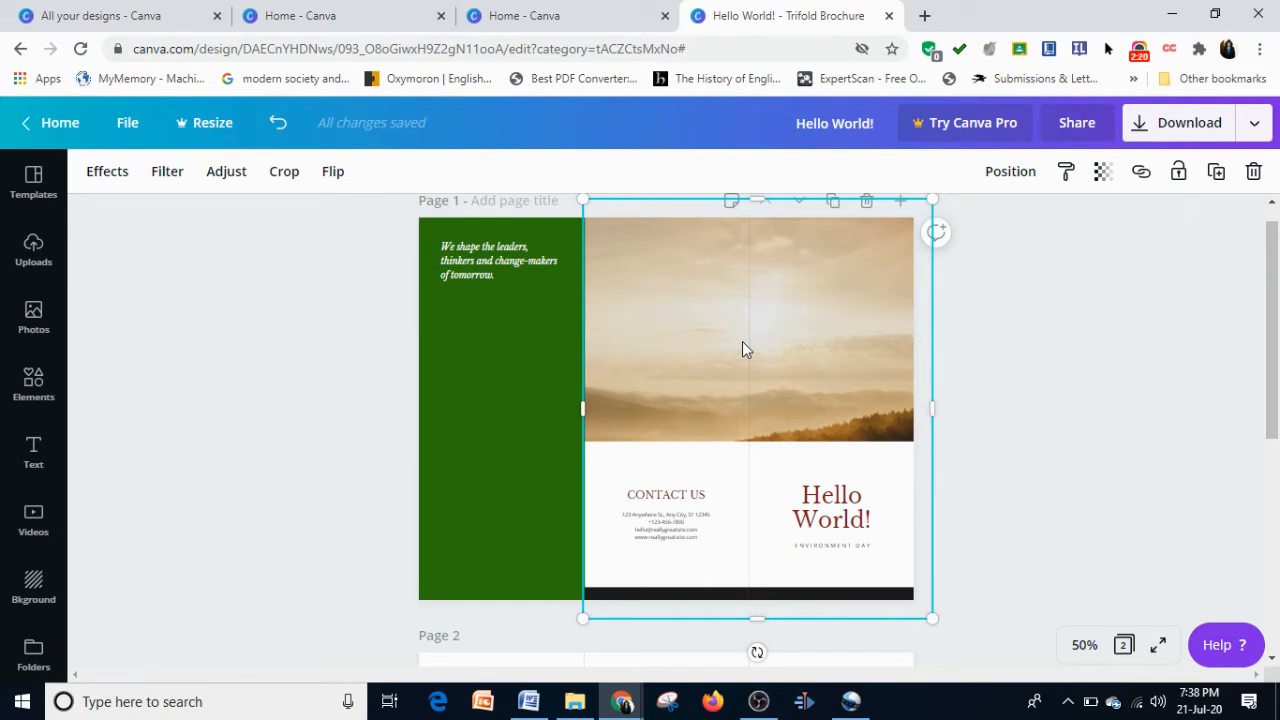
pyautogui.moveTo(756, 344)
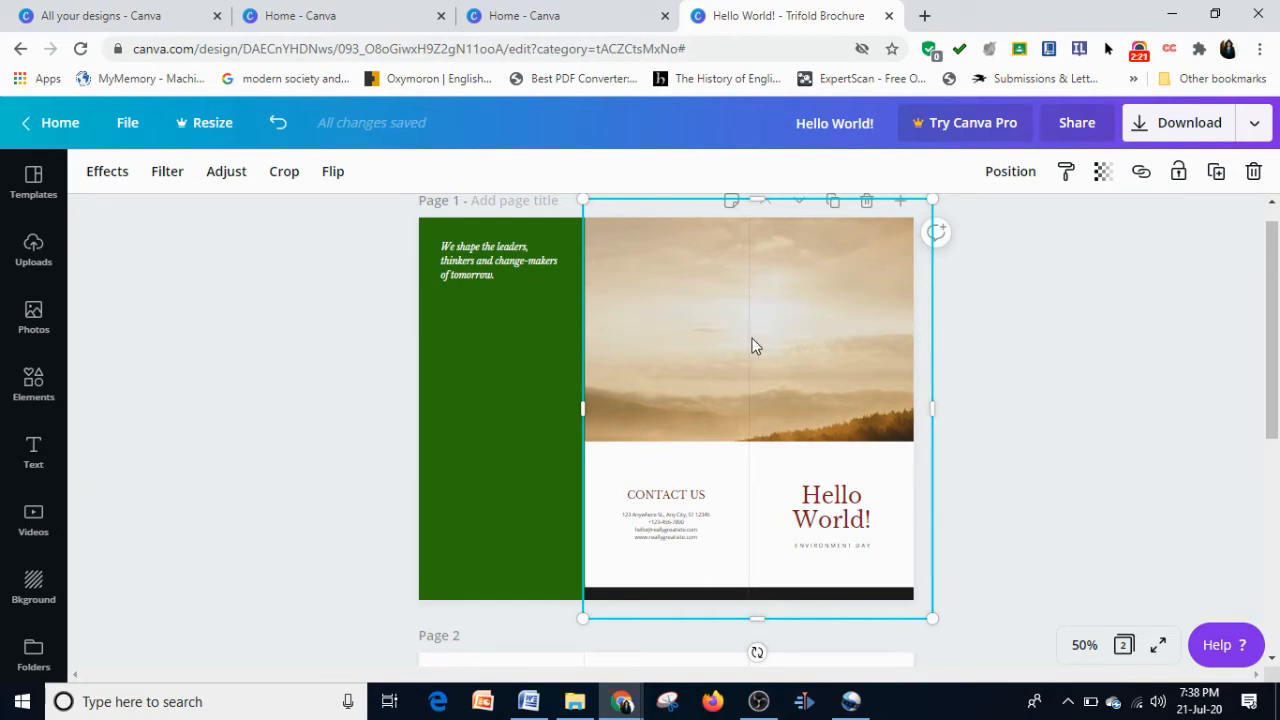
pyautogui.moveTo(918, 552)
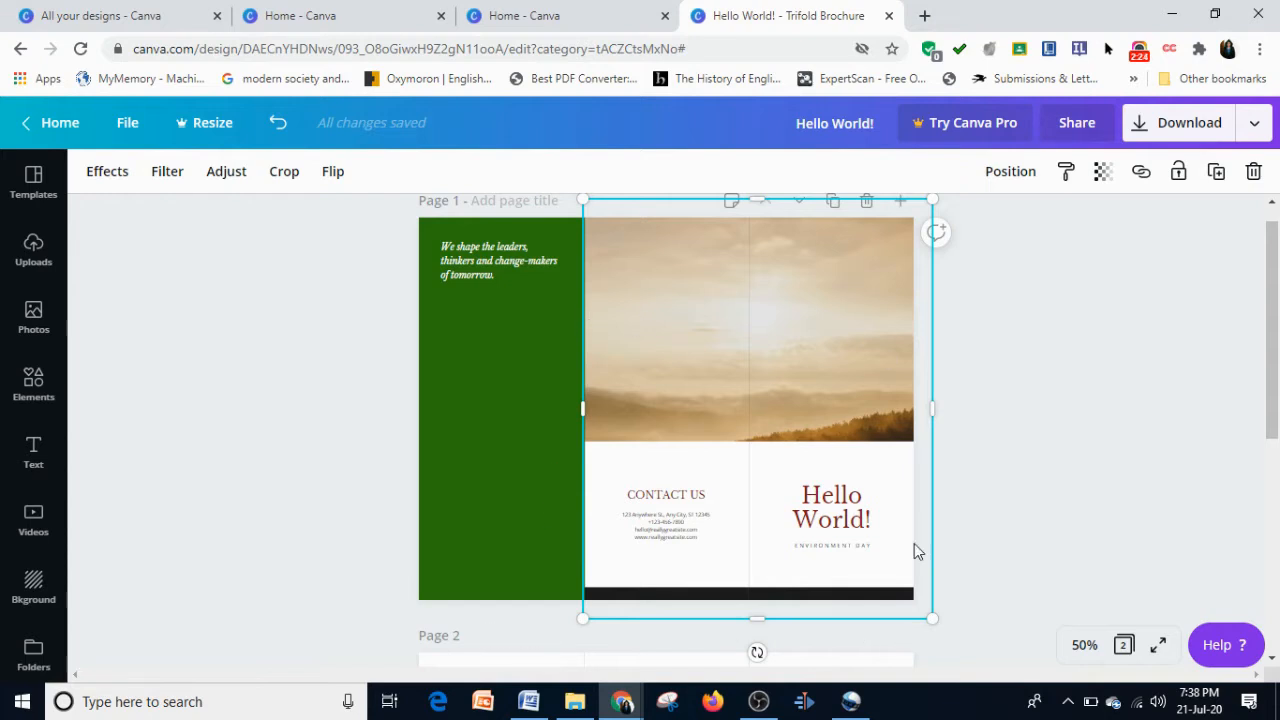
pyautogui.moveTo(704, 360)
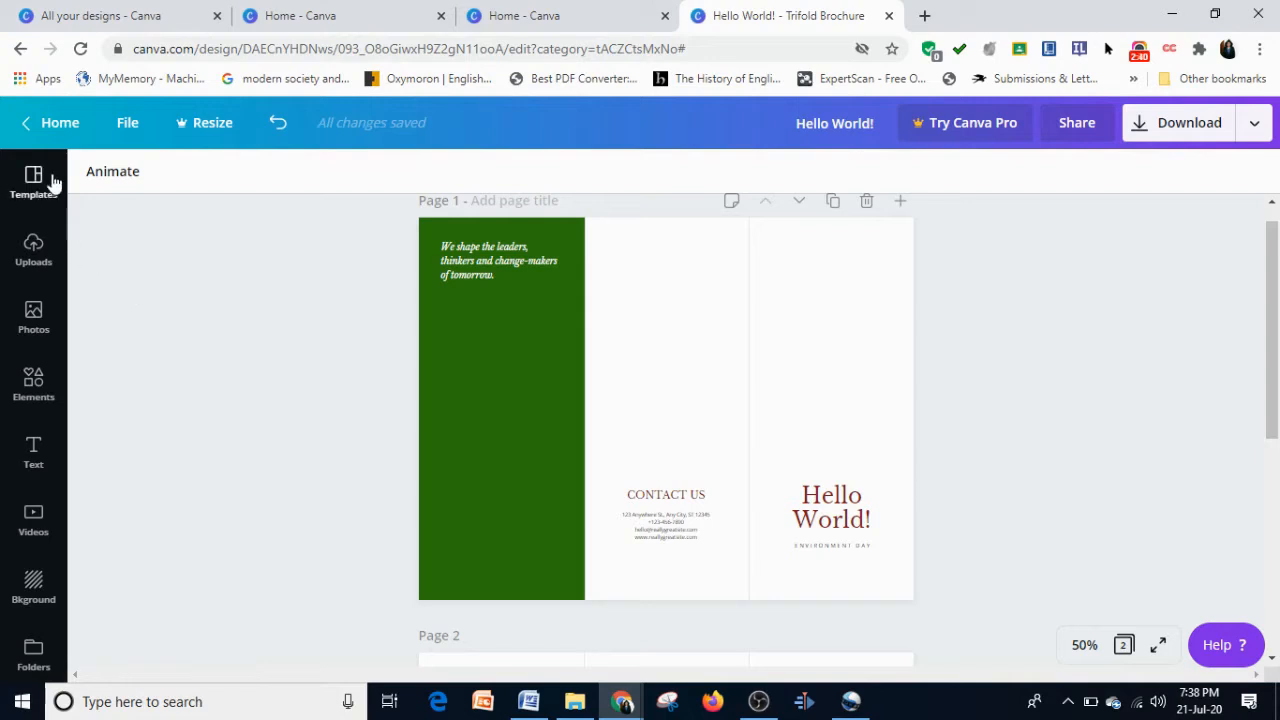
pyautogui.moveTo(144, 492)
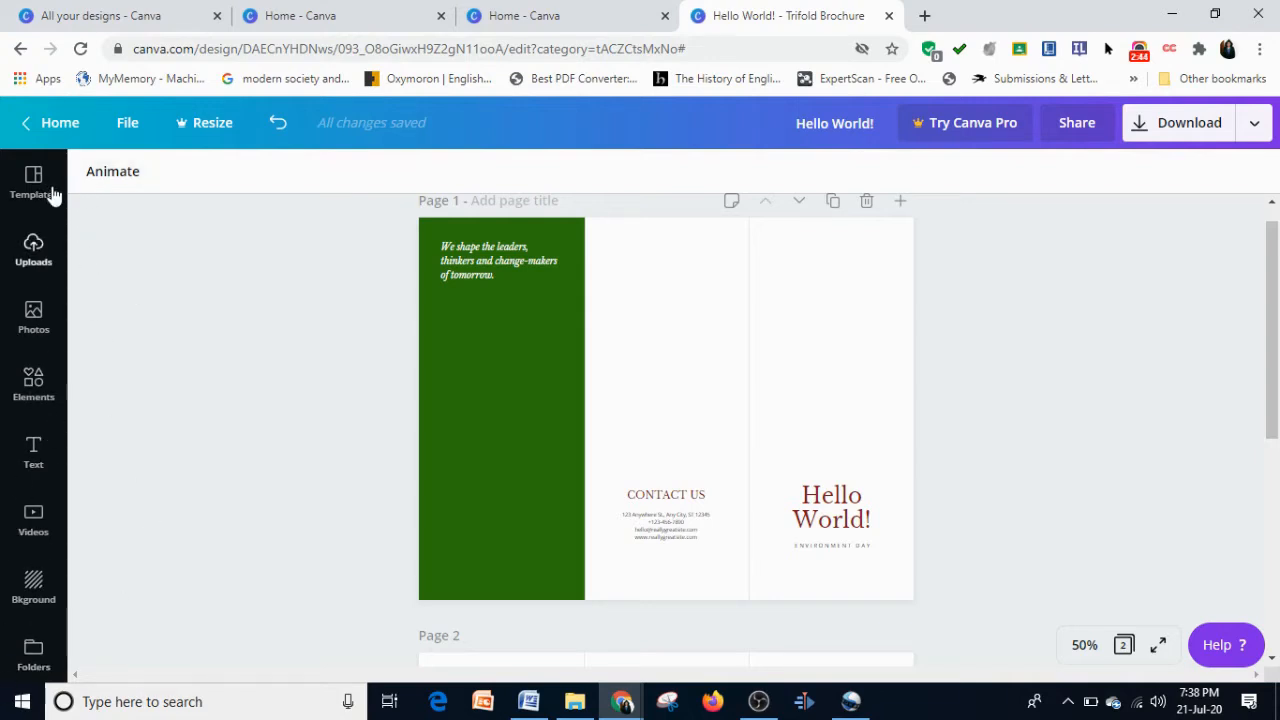
pyautogui.moveTo(88, 480)
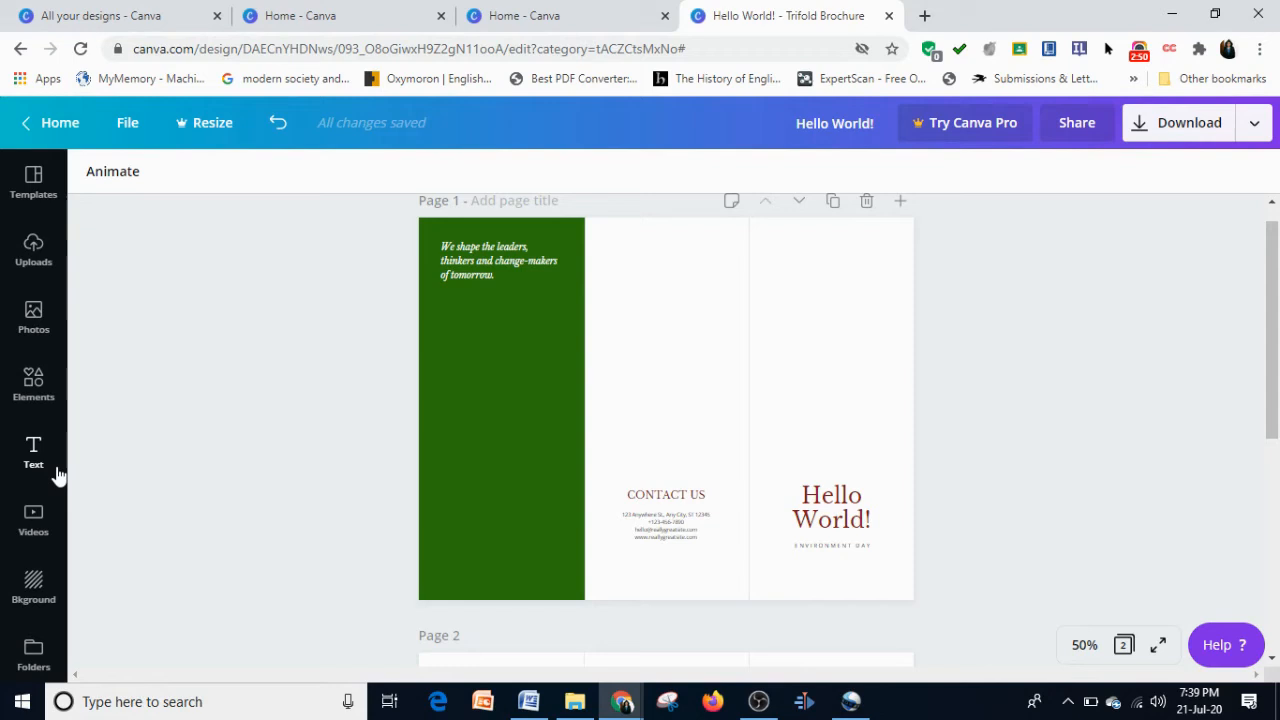
pyautogui.moveTo(32, 318)
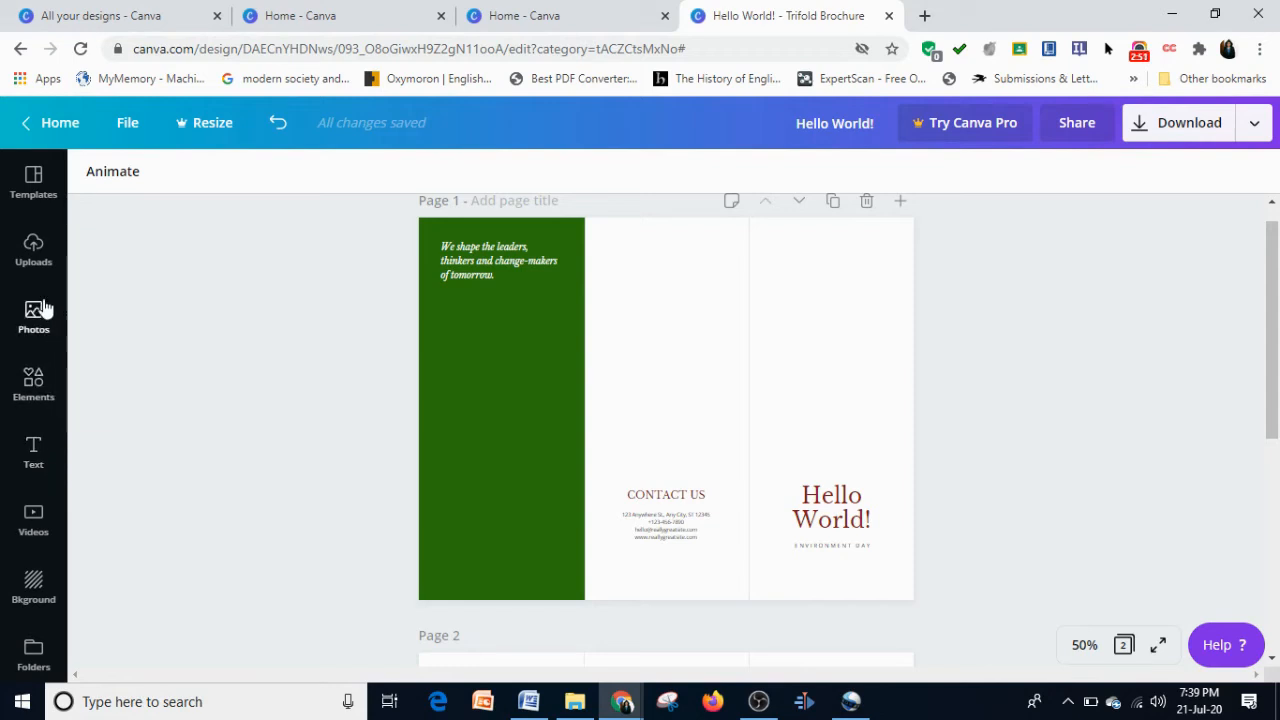
pyautogui.moveTo(108, 280)
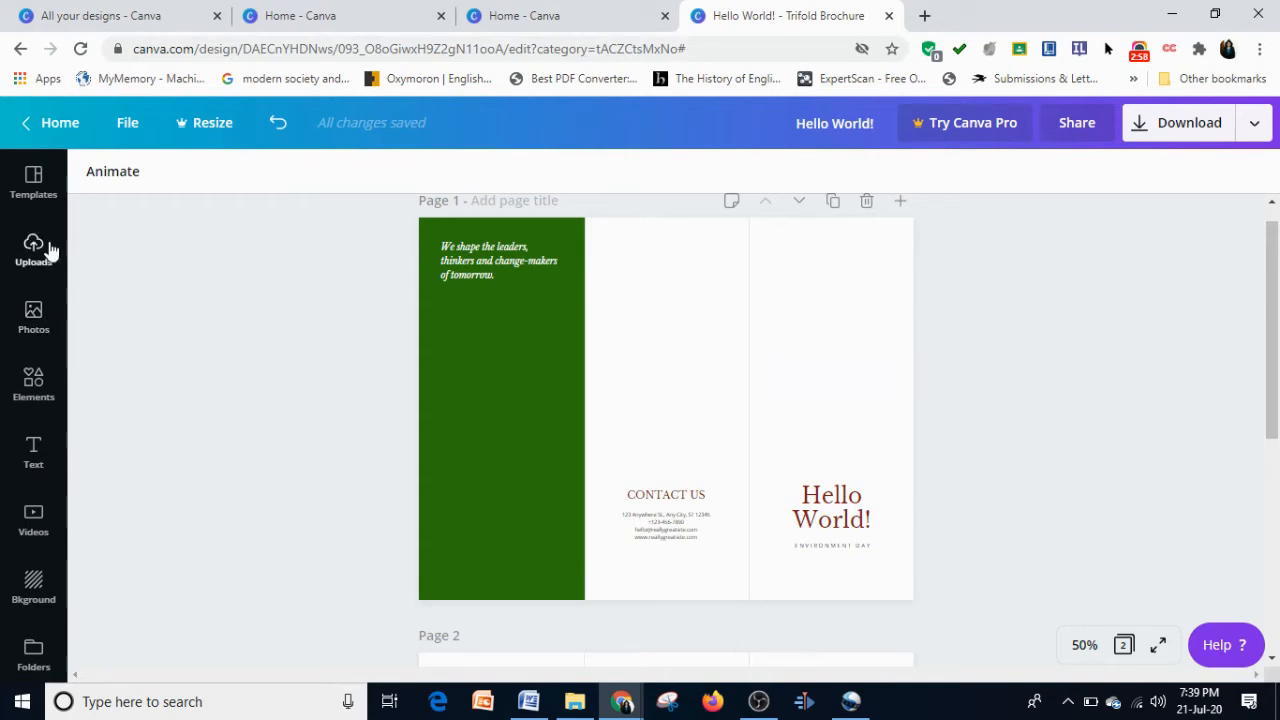
# - Switch from the Uploads collection to the stock Photos library in the sidebar
pyautogui.click(32, 250)
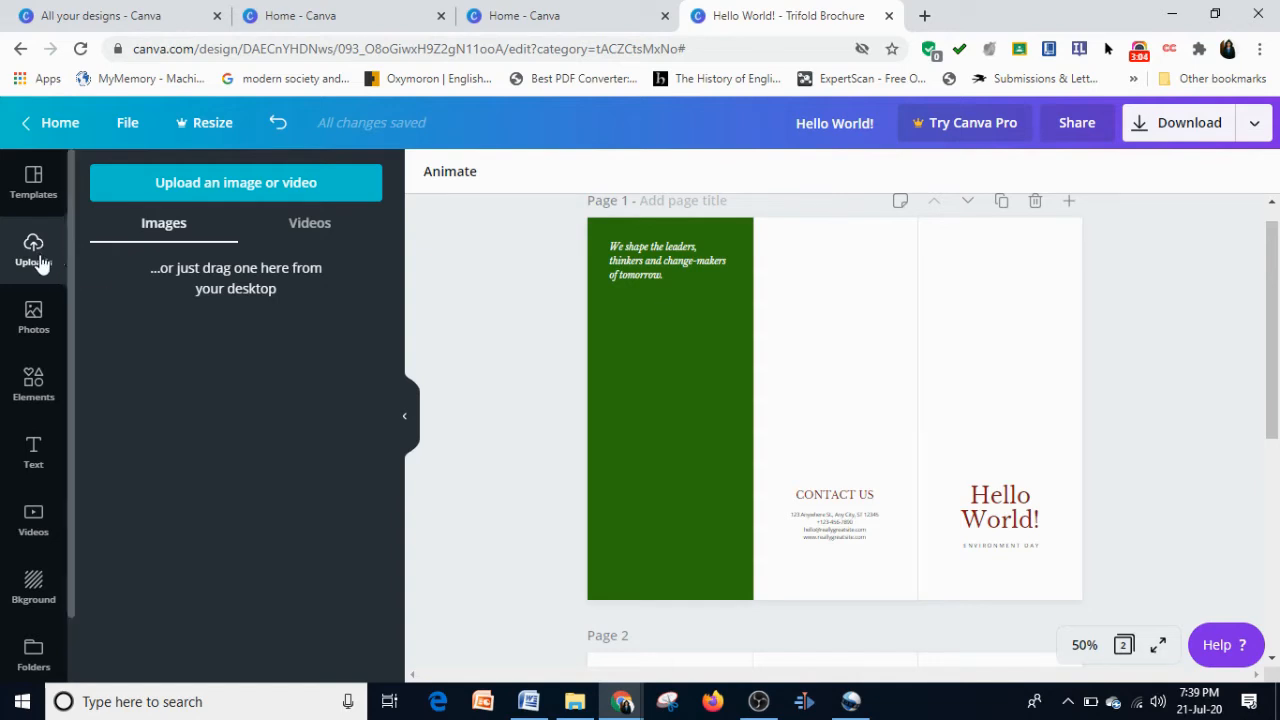
pyautogui.moveTo(136, 296)
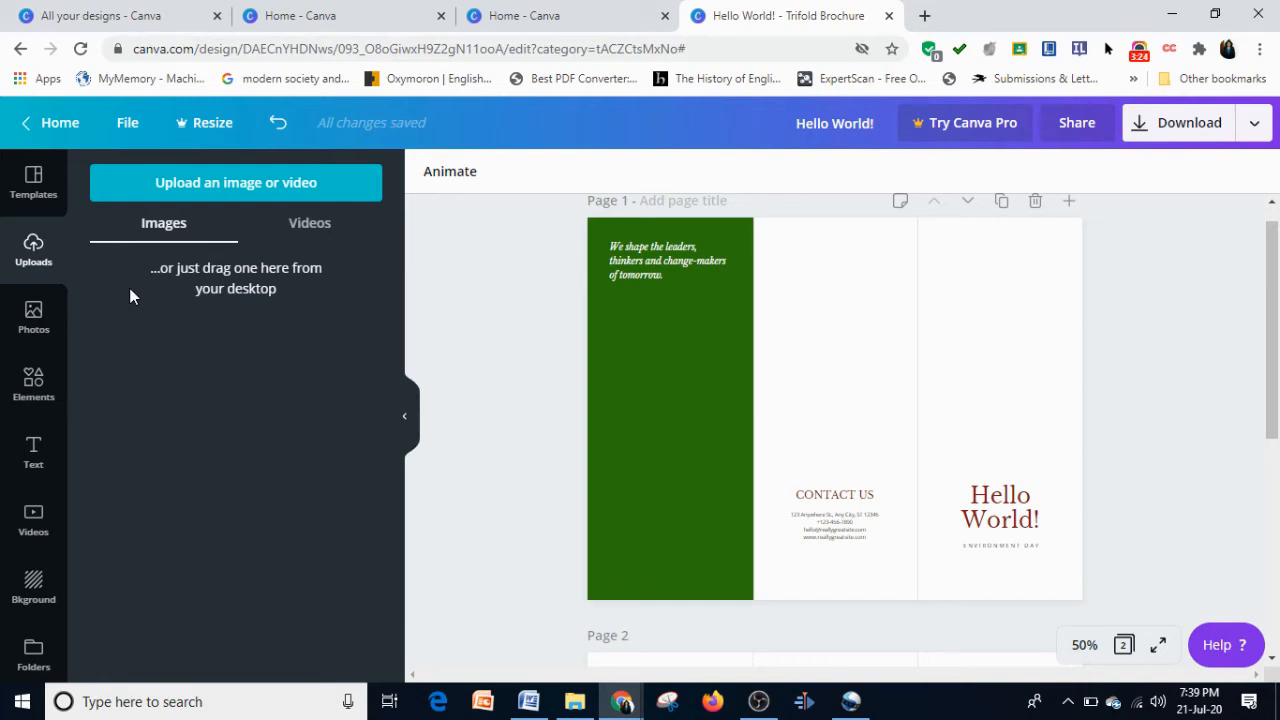
pyautogui.click(32, 318)
pyautogui.write('environment')
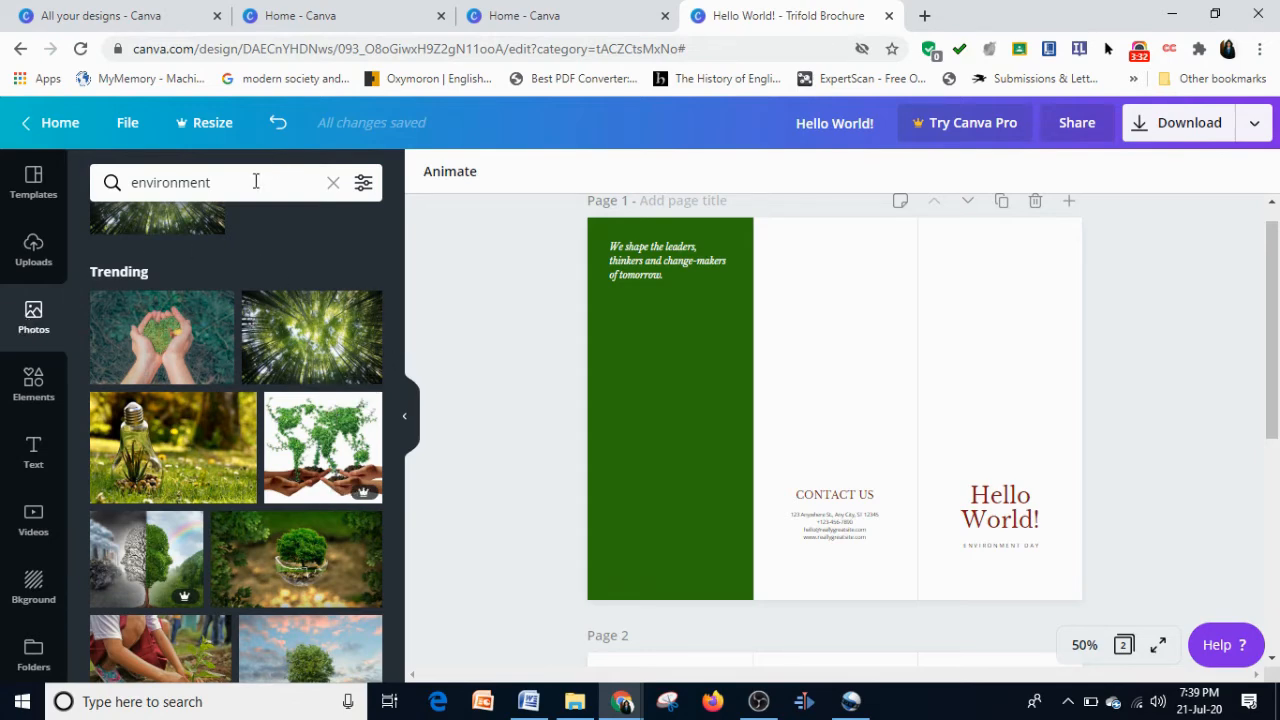
# - Search the Photos library for 'environment' and browse the trending results
pyautogui.click(200, 182)
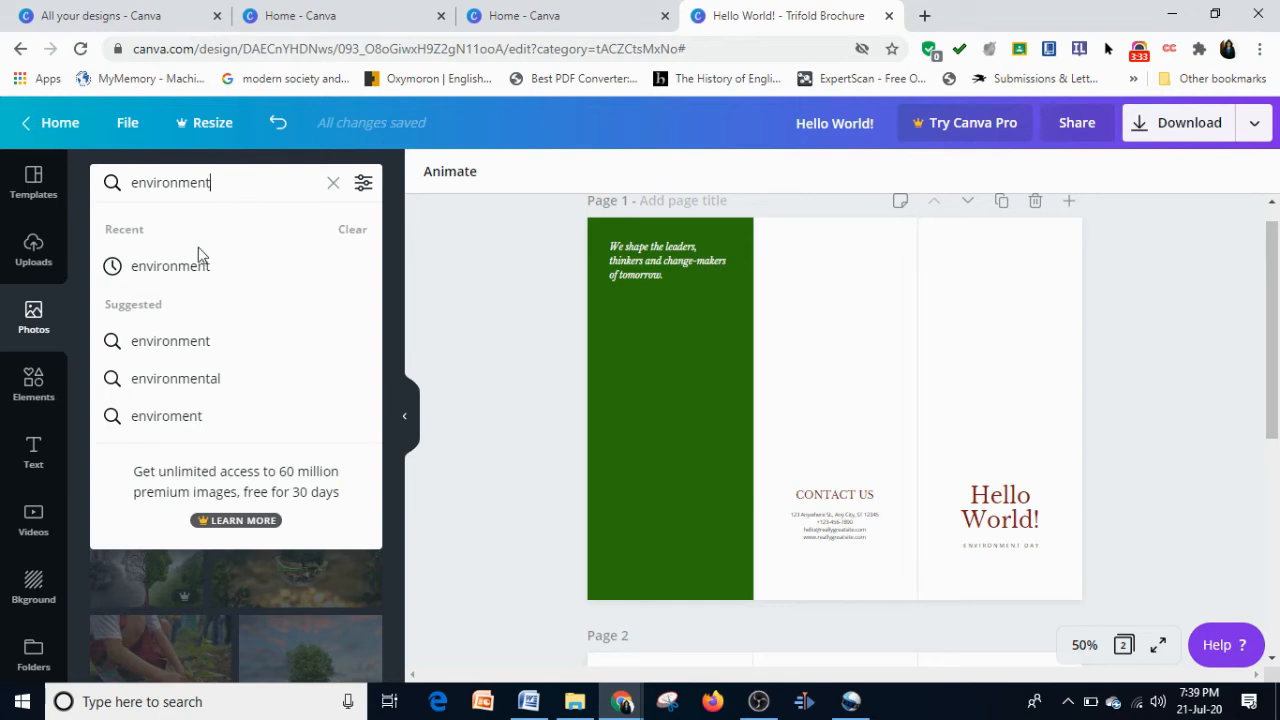
pyautogui.moveTo(396, 334)
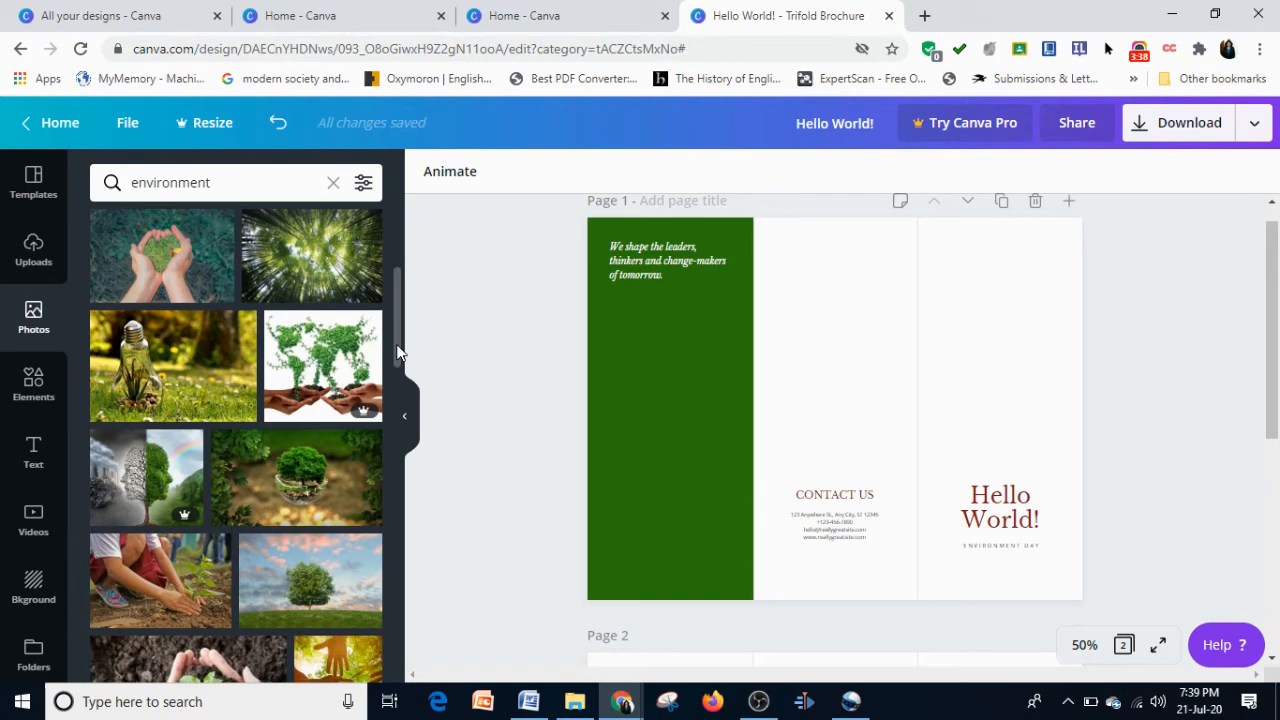
pyautogui.scroll(-3)
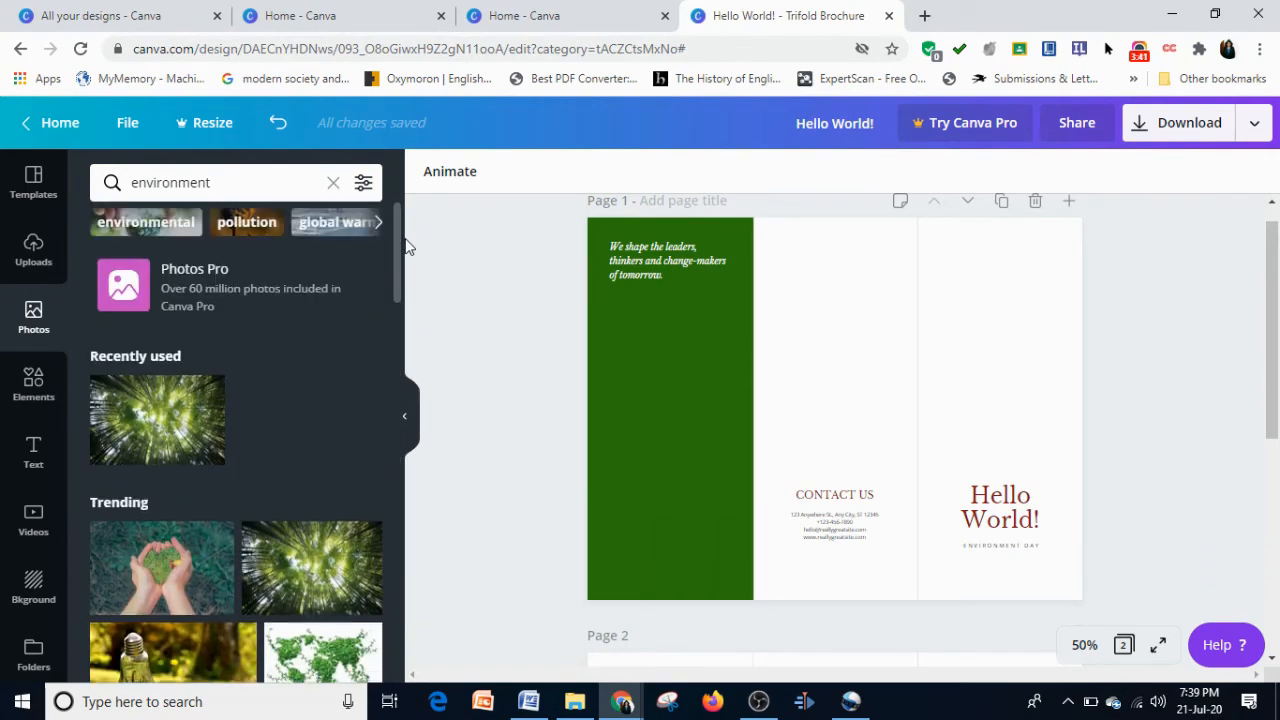
pyautogui.scroll(-3)
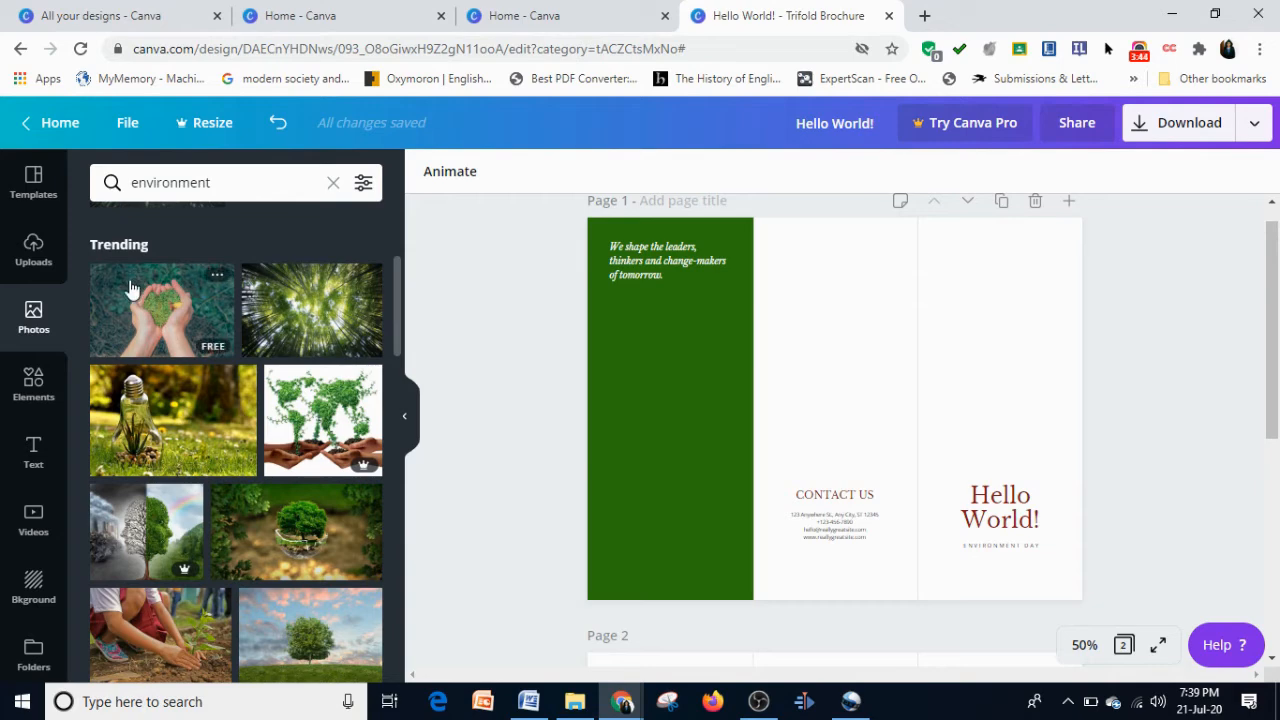
pyautogui.moveTo(340, 524)
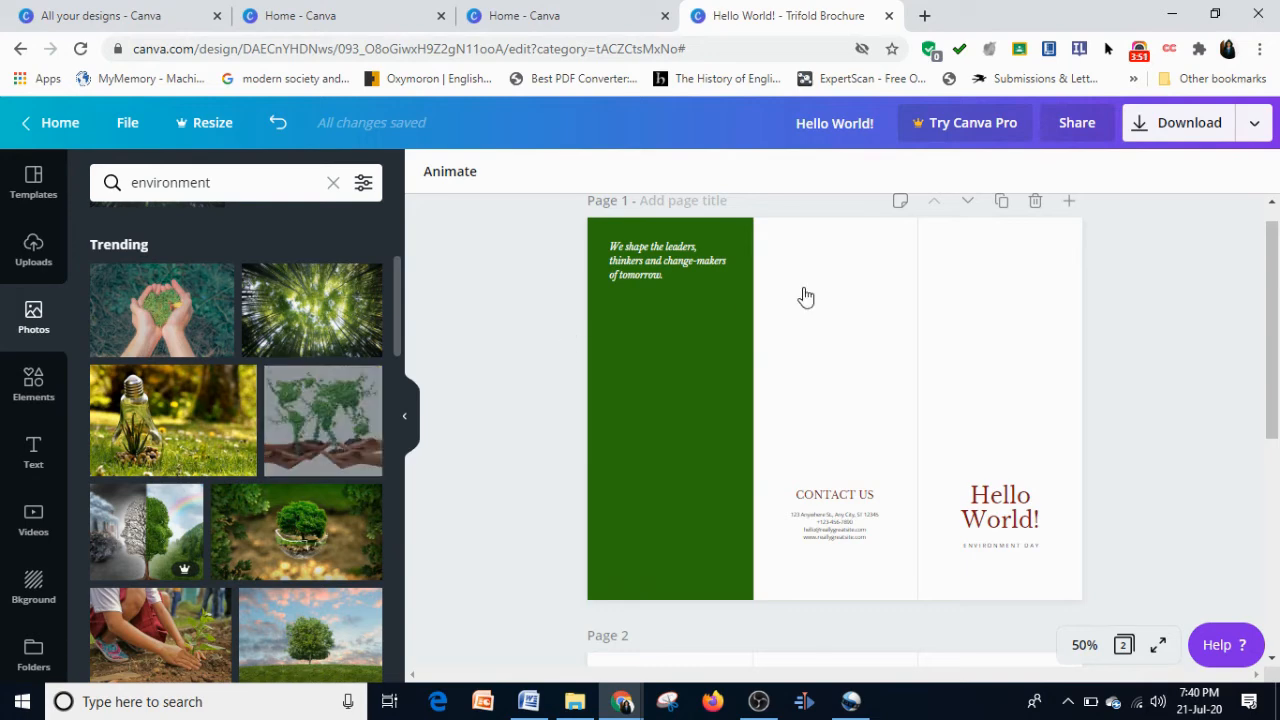
pyautogui.click(322, 420)
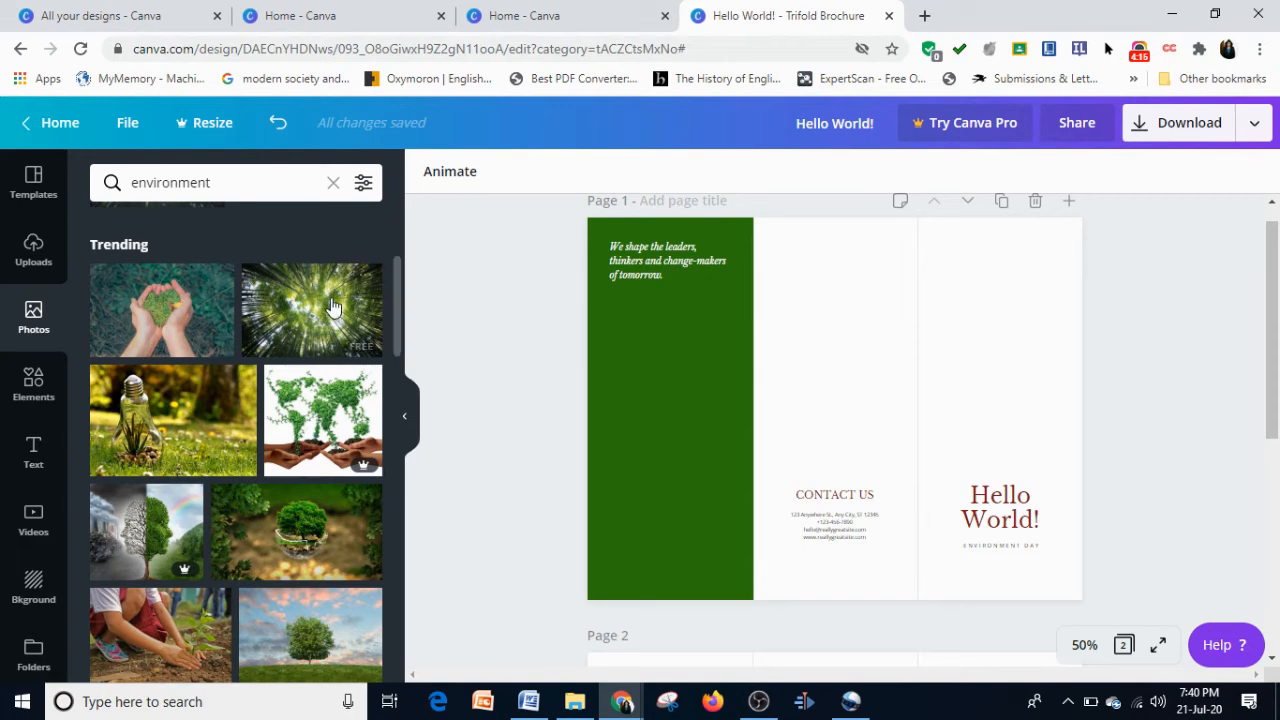
pyautogui.moveTo(312, 290)
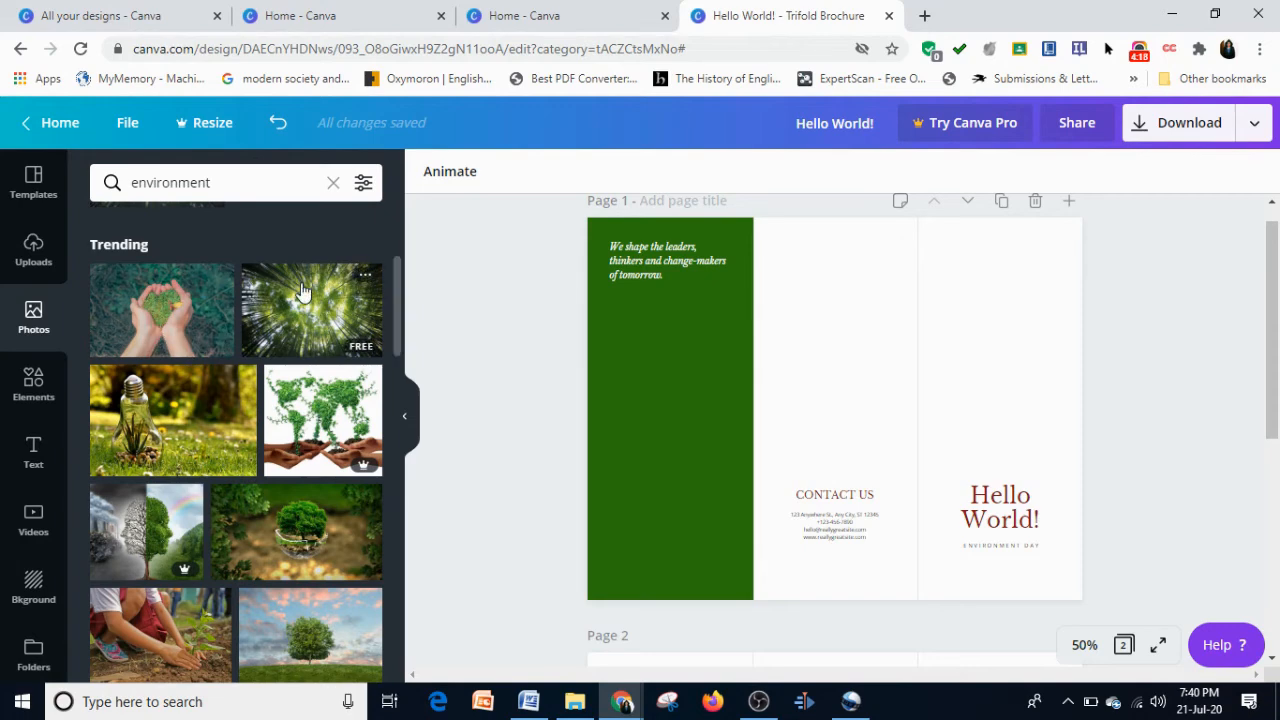
# - Add the sunlit forest canopy photo and position it at the top of the middle panel
pyautogui.click(310, 310)
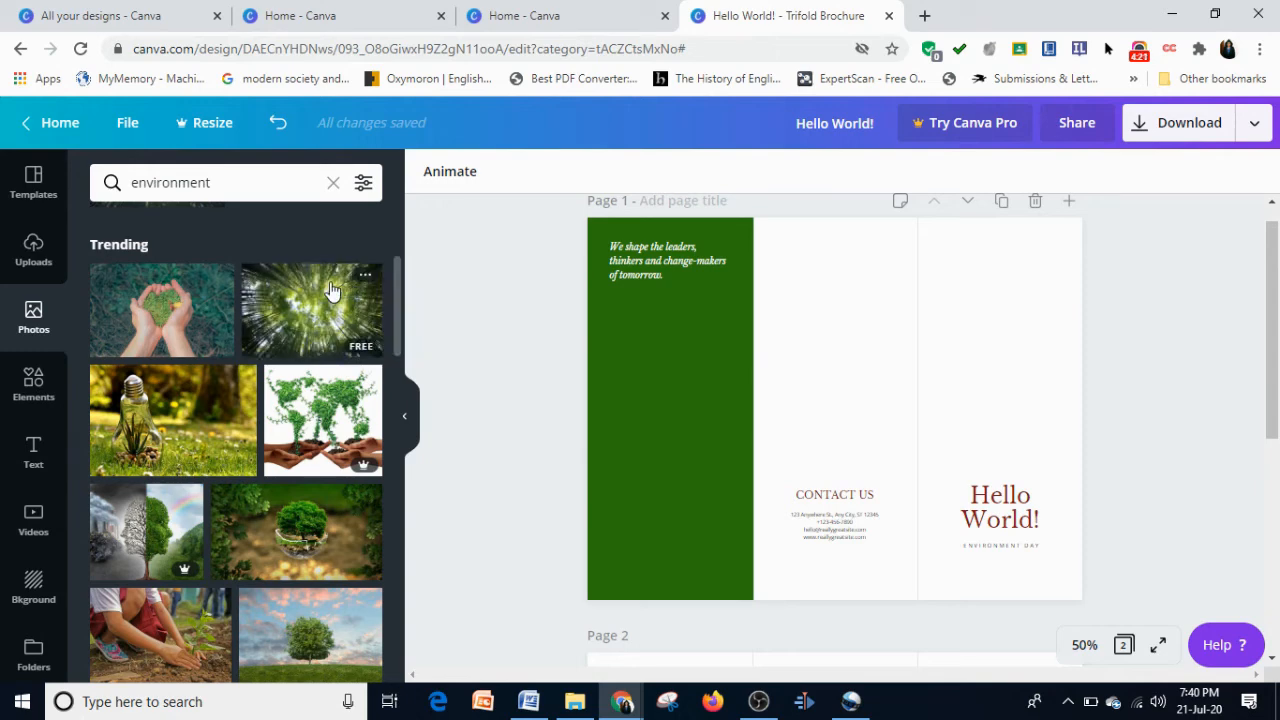
pyautogui.moveTo(328, 296)
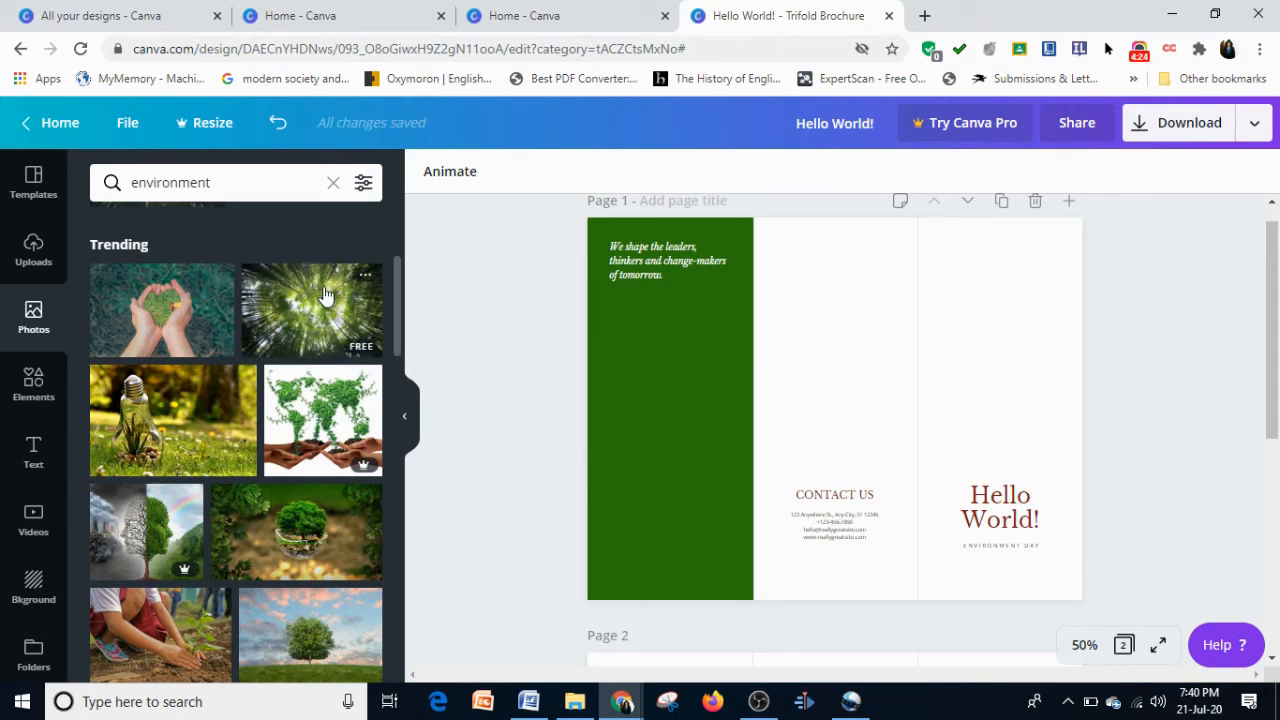
pyautogui.moveTo(324, 296)
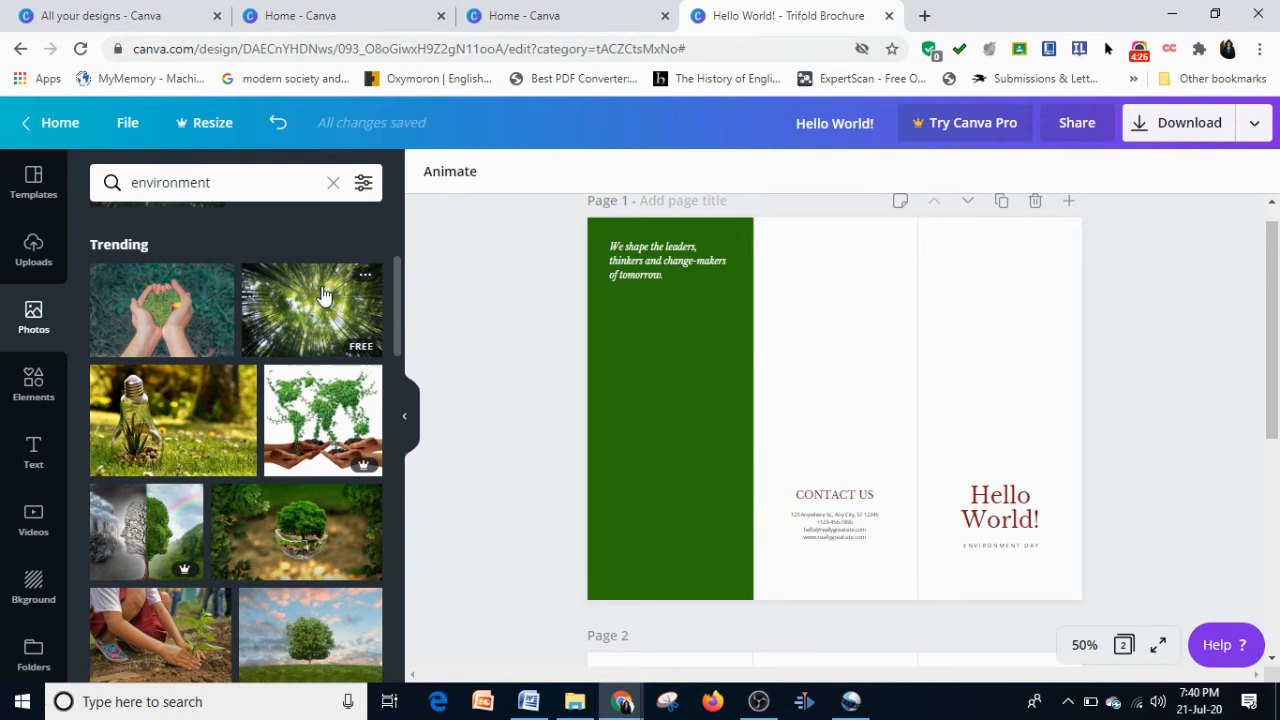
pyautogui.moveTo(292, 308)
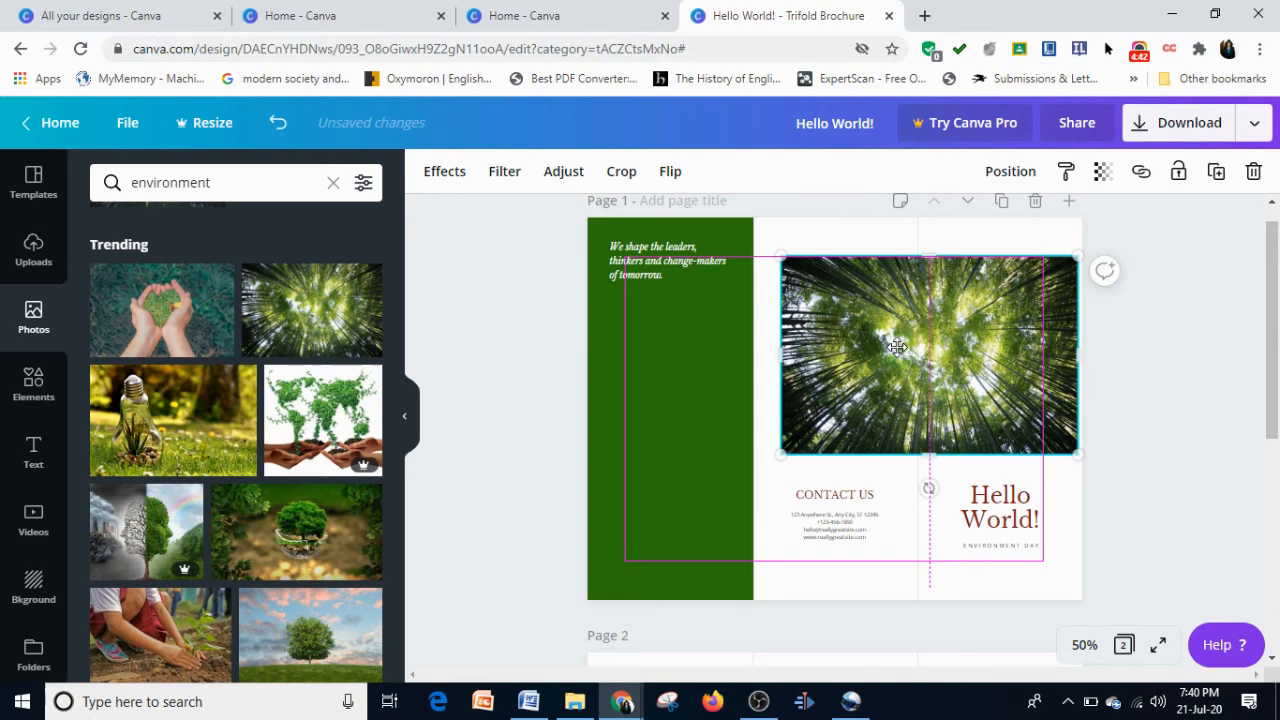
pyautogui.moveTo(928, 356); pyautogui.dragTo(910, 320)
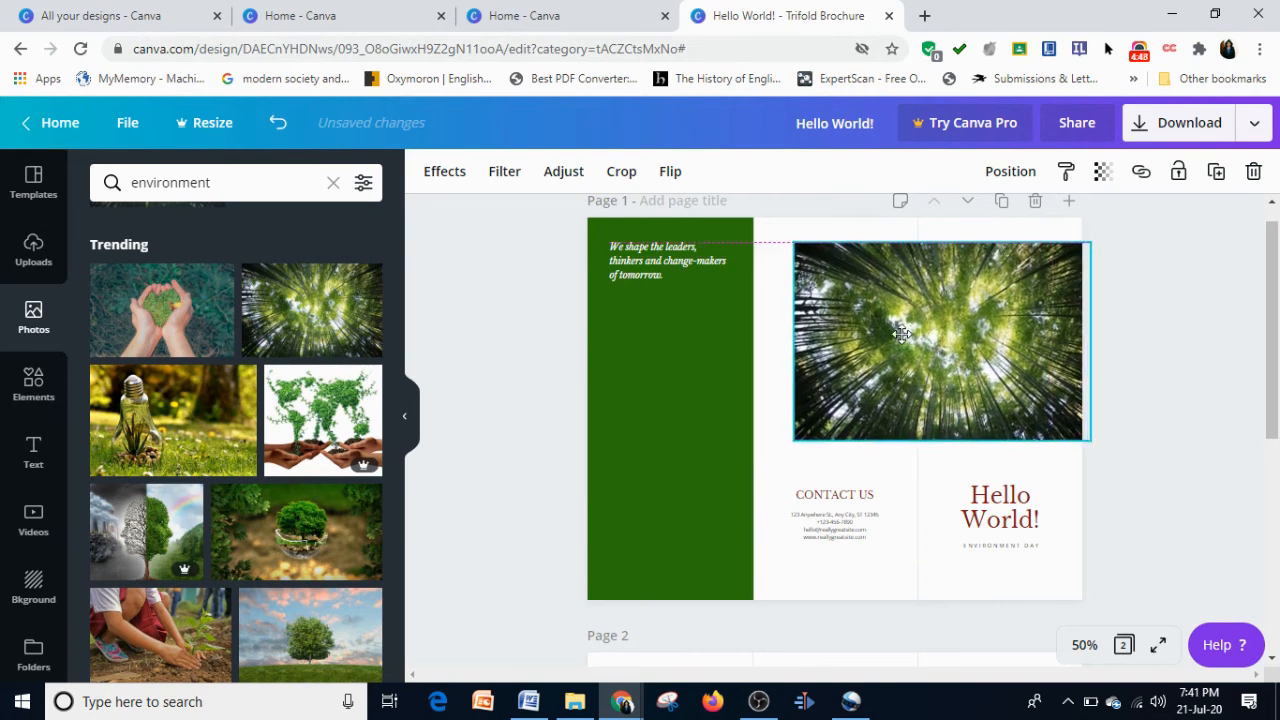
pyautogui.moveTo(940, 340); pyautogui.dragTo(904, 342)
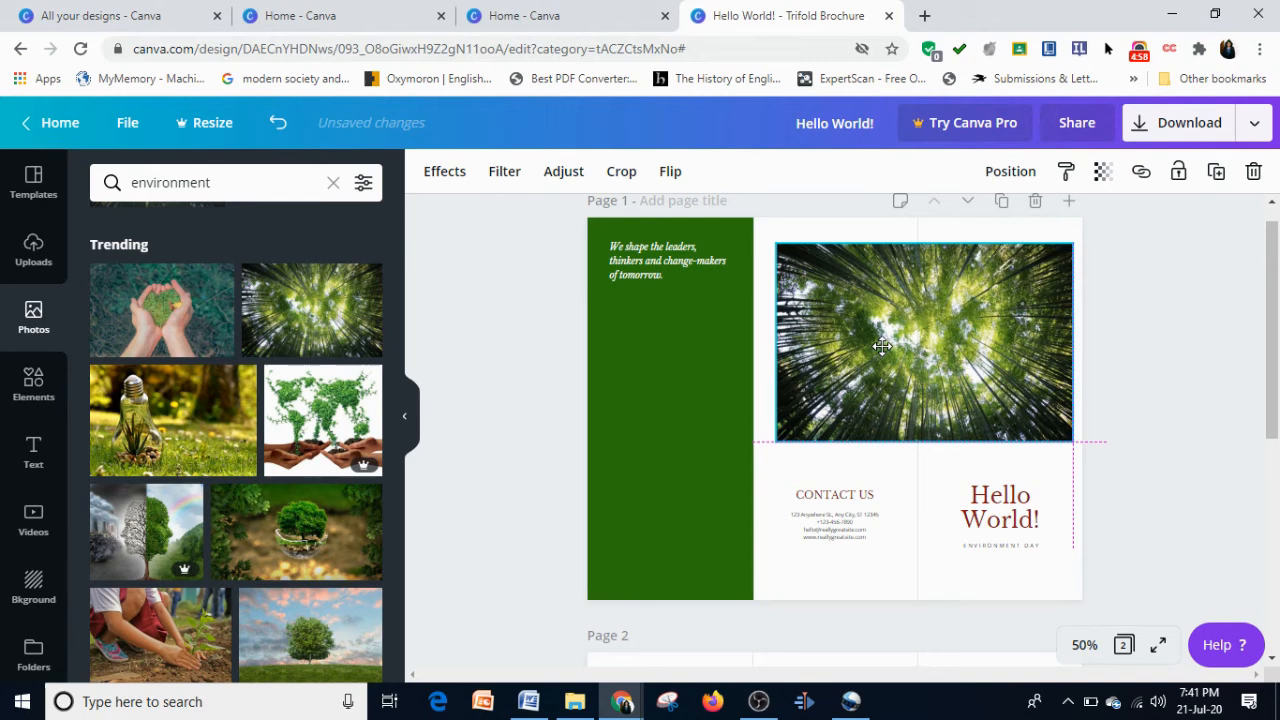
pyautogui.moveTo(882, 340); pyautogui.dragTo(882, 364)
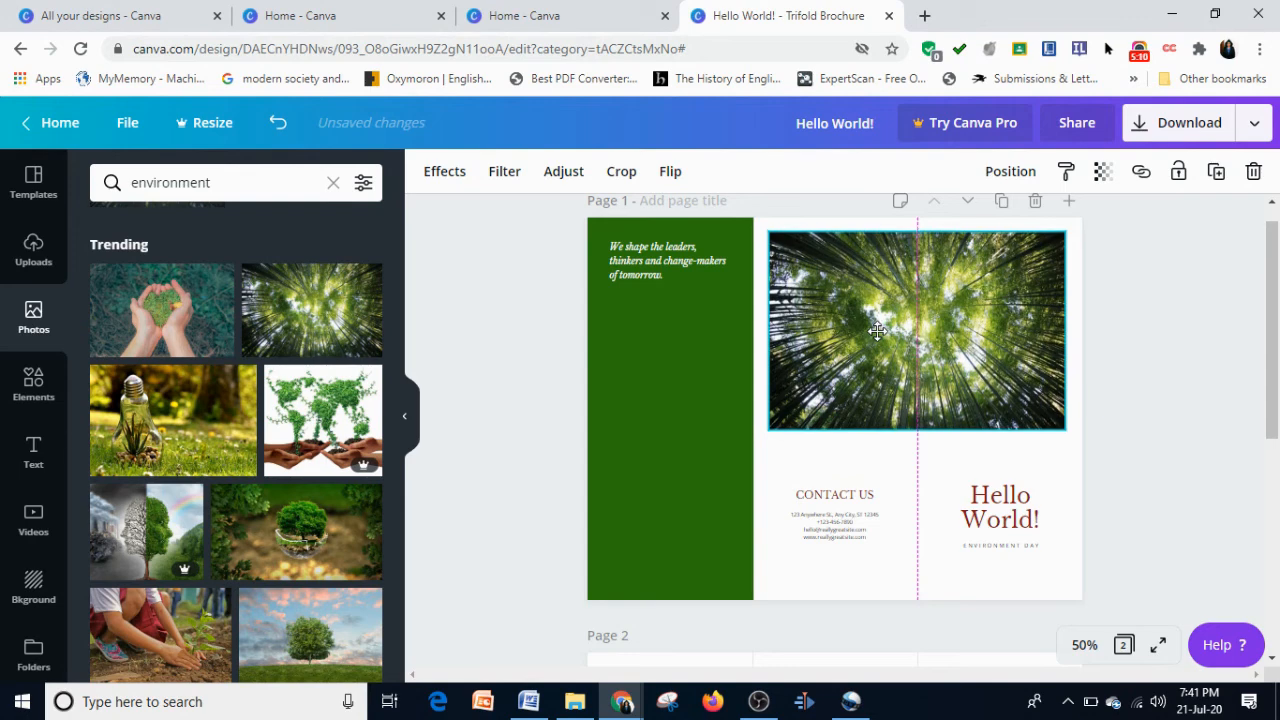
# - Move the forest photo around the page and then remove it from the brochure
pyautogui.click(916, 330)
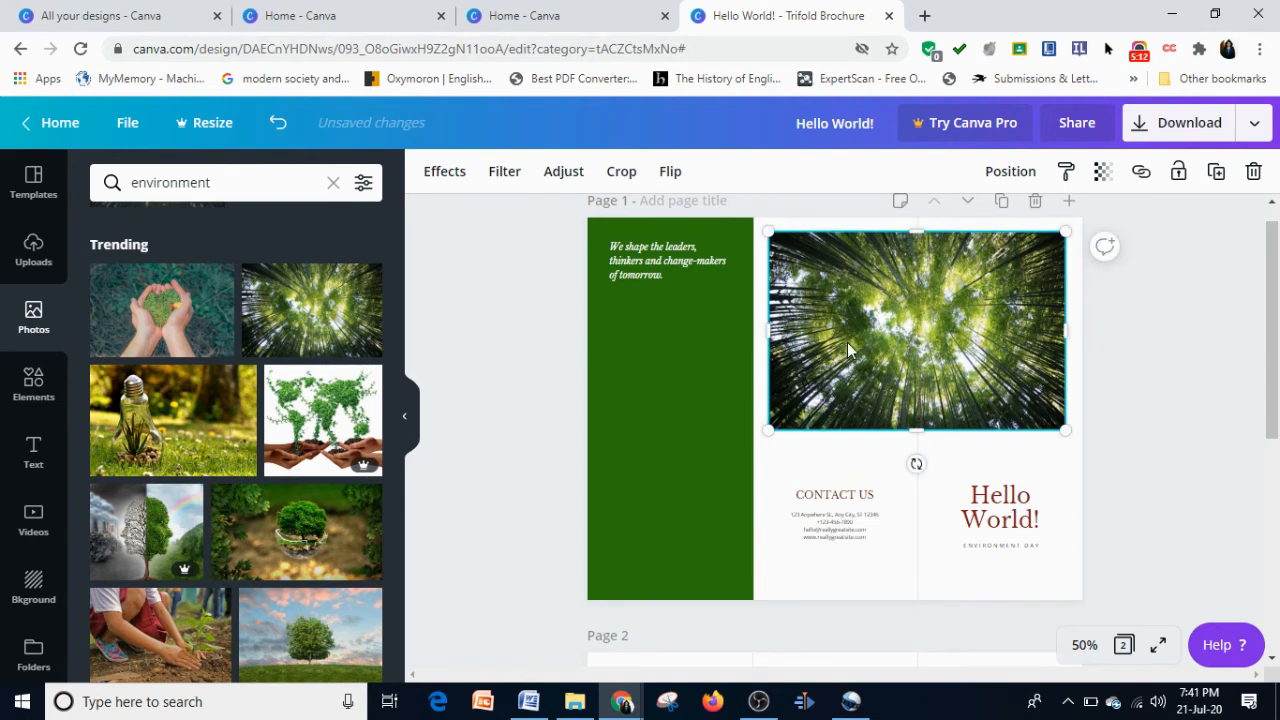
pyautogui.moveTo(916, 330); pyautogui.dragTo(888, 356)
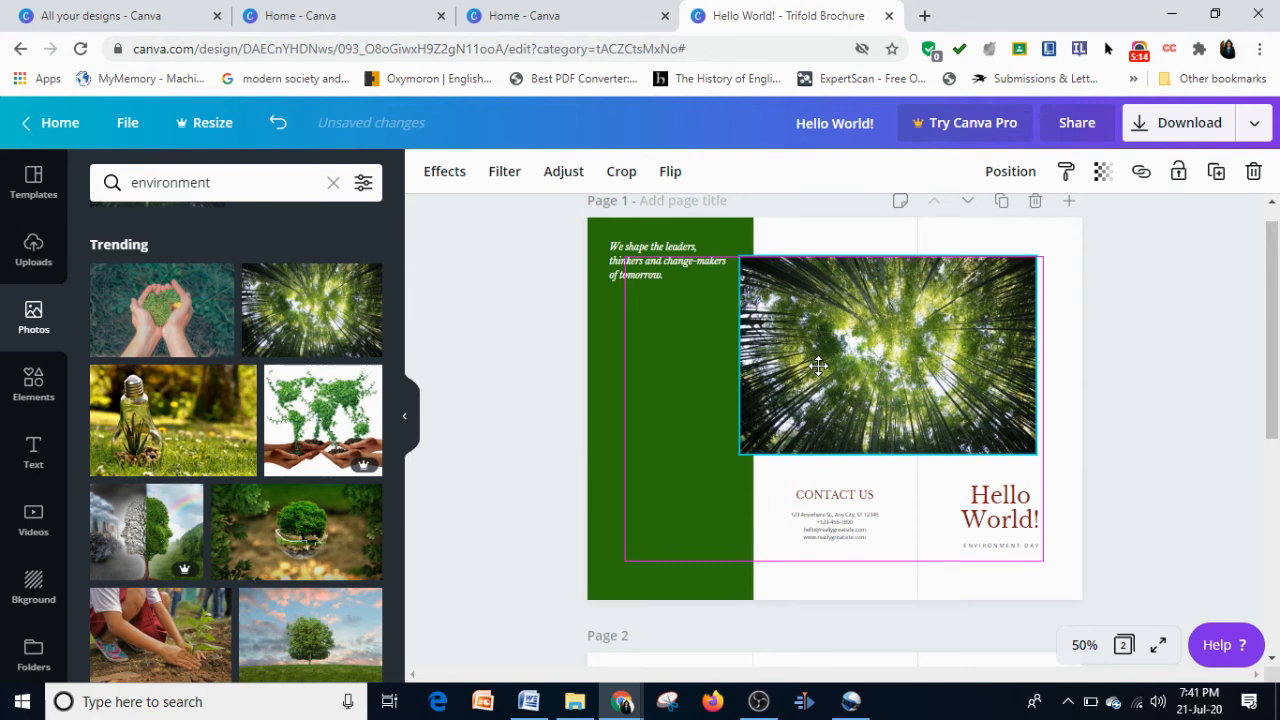
pyautogui.moveTo(888, 356); pyautogui.dragTo(916, 328)
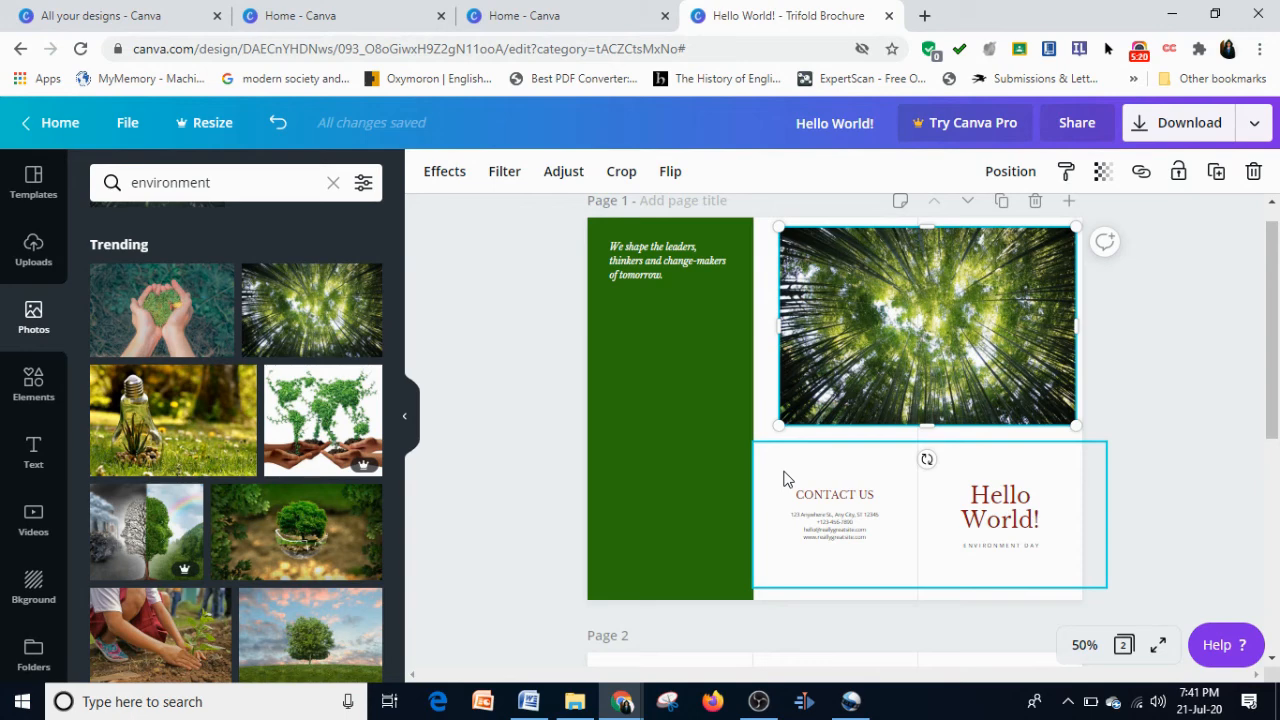
pyautogui.moveTo(924, 324); pyautogui.dragTo(742, 362)
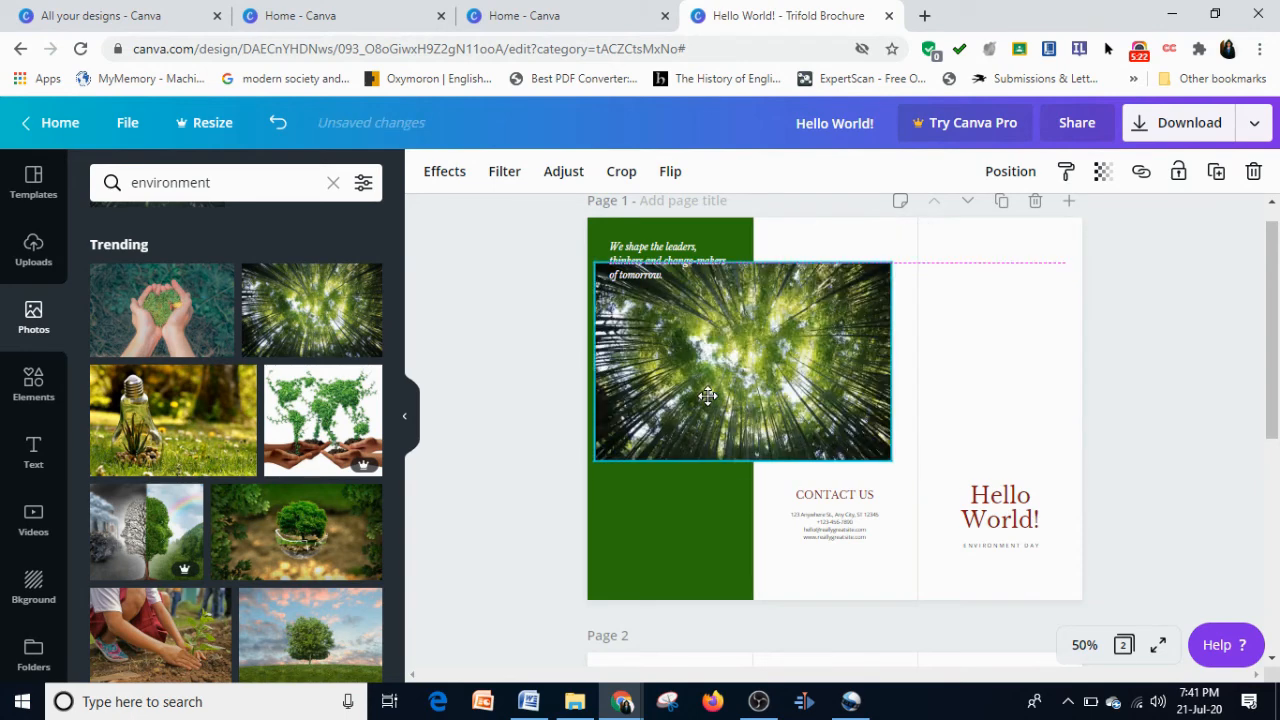
pyautogui.click(740, 362)
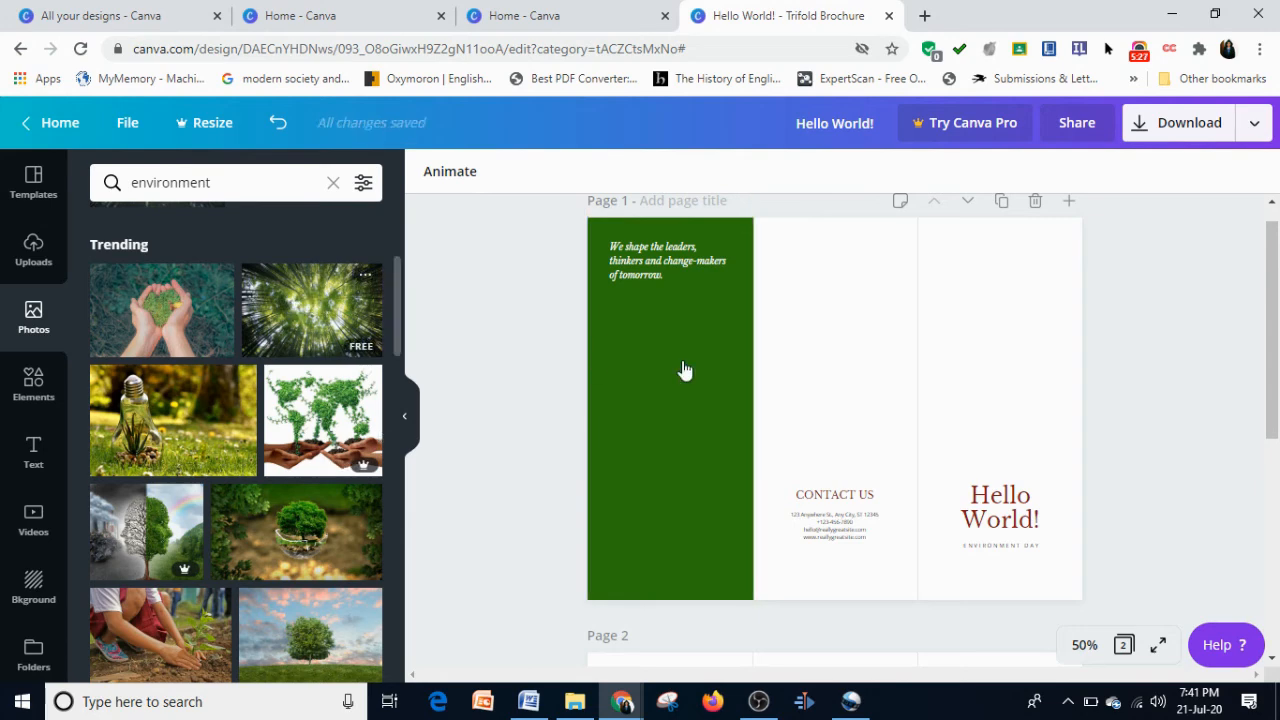
# - Drop the forest canopy photo into the right panels' background frame so it fills behind them
pyautogui.moveTo(310, 308); pyautogui.dragTo(836, 450)
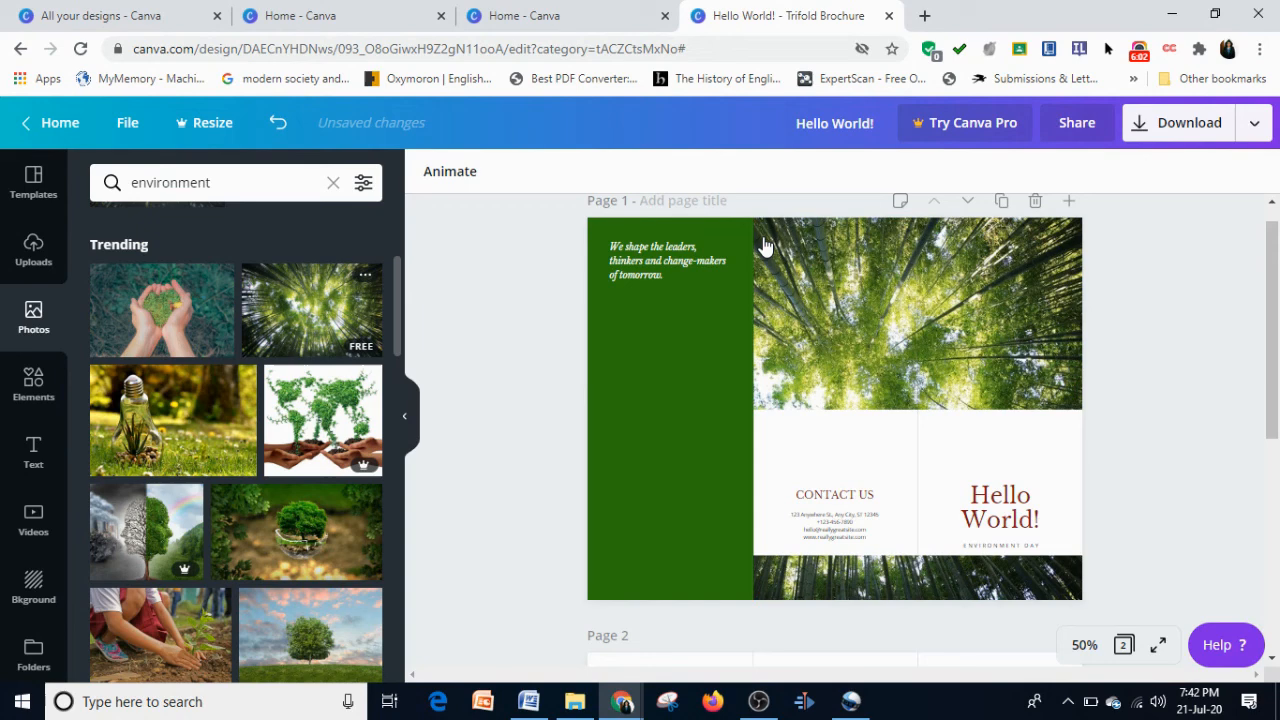
pyautogui.moveTo(950, 300)
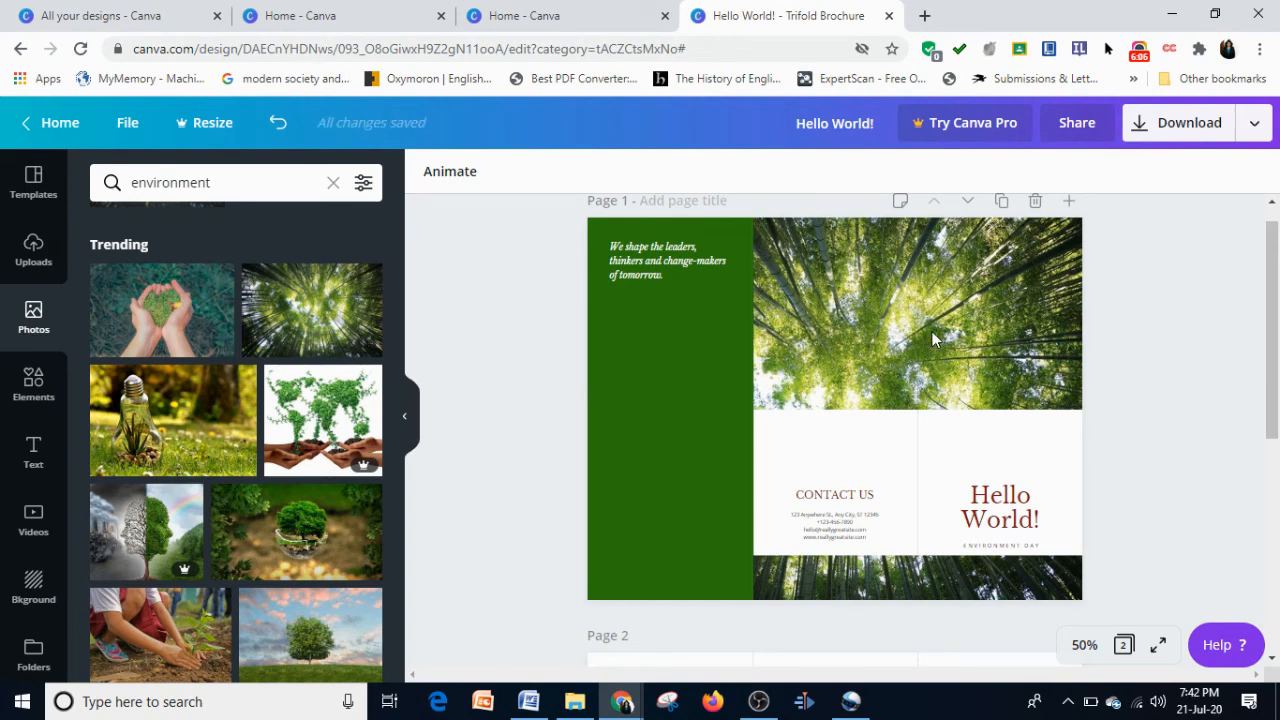
pyautogui.moveTo(1024, 310)
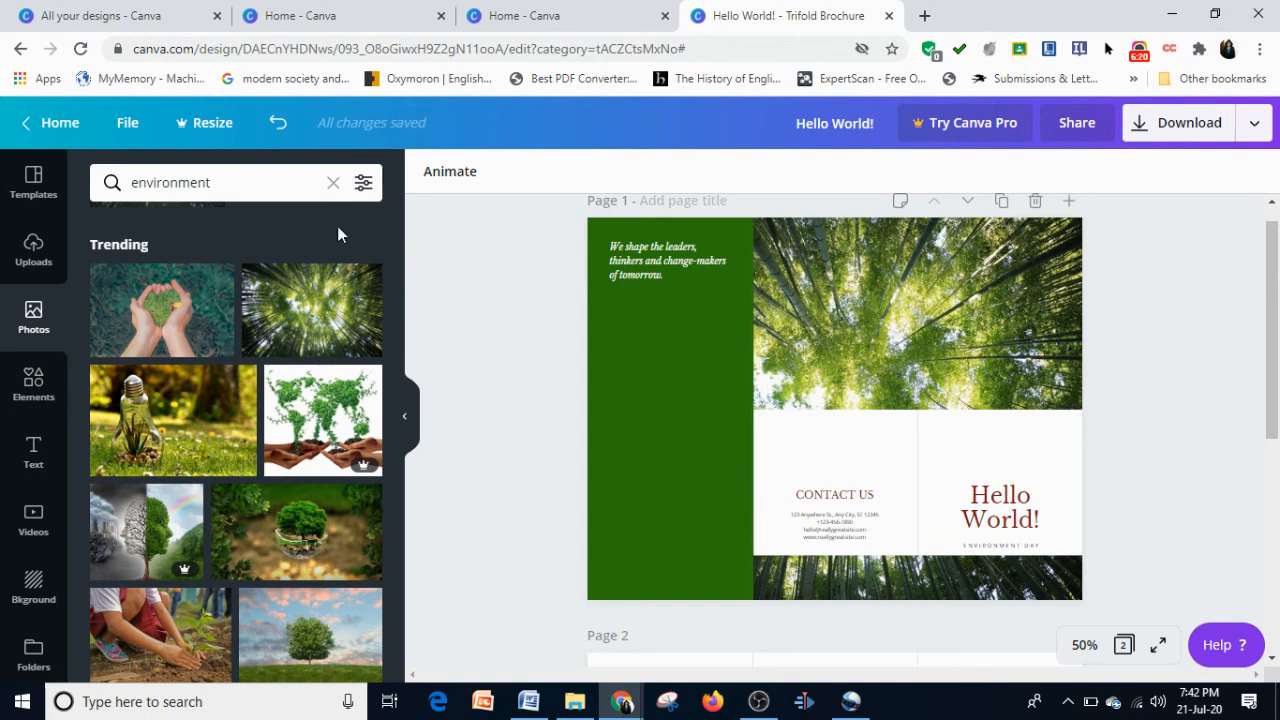
pyautogui.moveTo(892, 362)
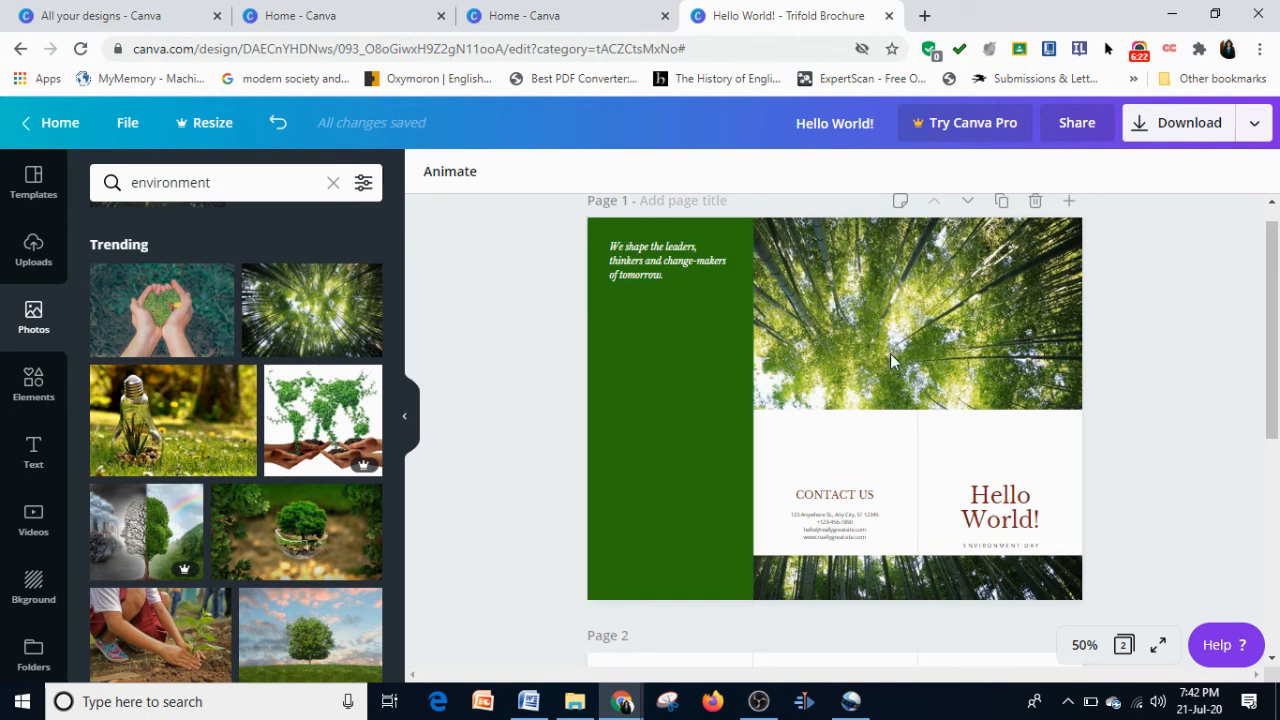
pyautogui.moveTo(1070, 404)
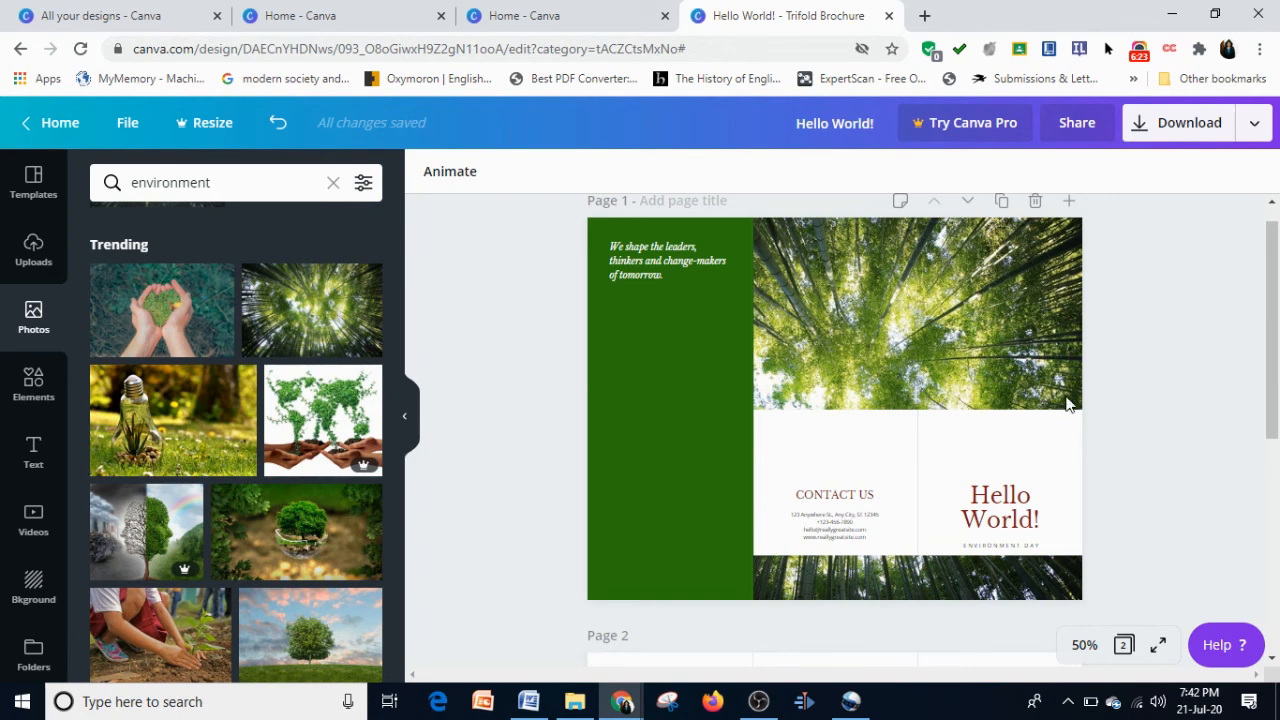
pyautogui.moveTo(1264, 356)
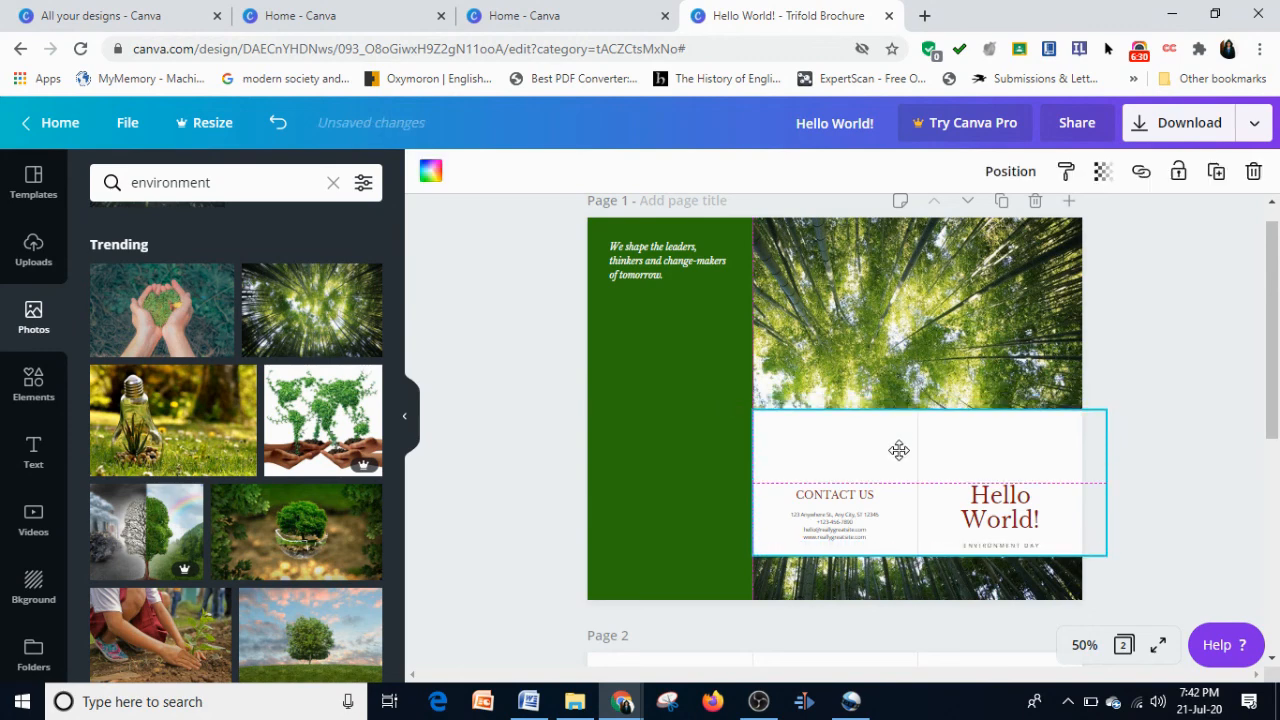
# - Delete the Contact Us details block, leaving only the 'Hello World!' heading on the white band
pyautogui.click(898, 450)
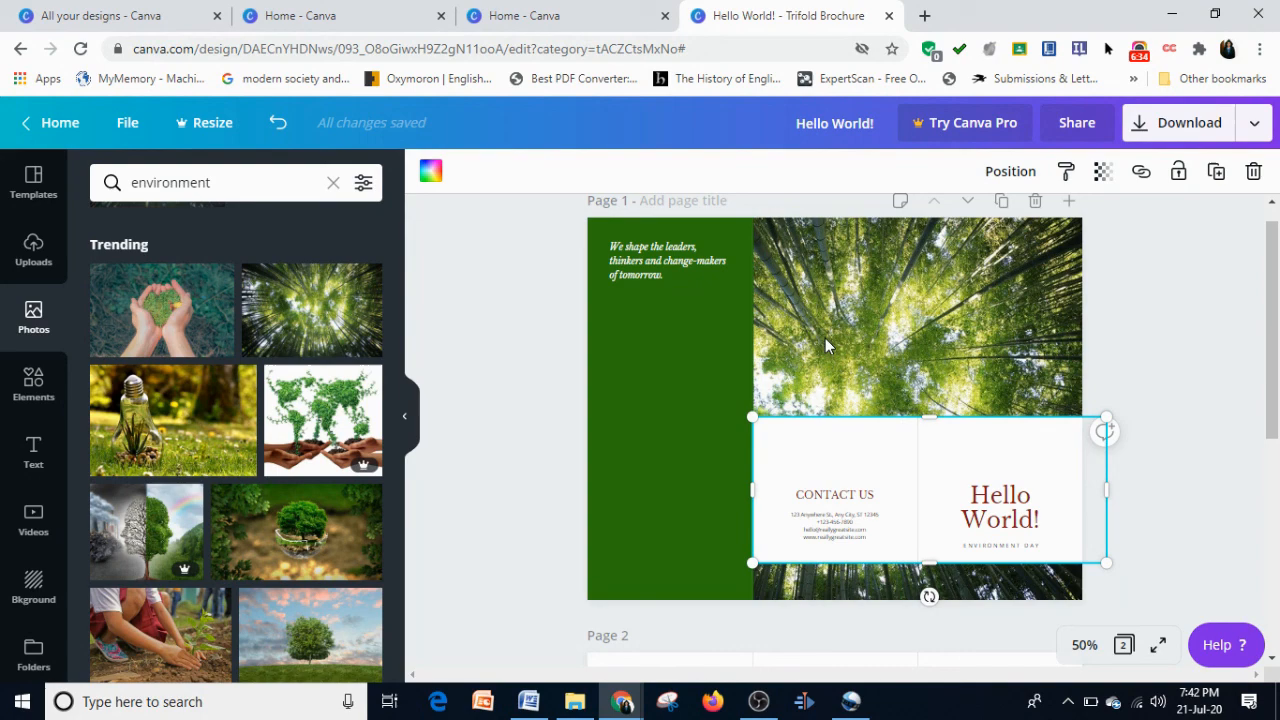
pyautogui.moveTo(408, 416)
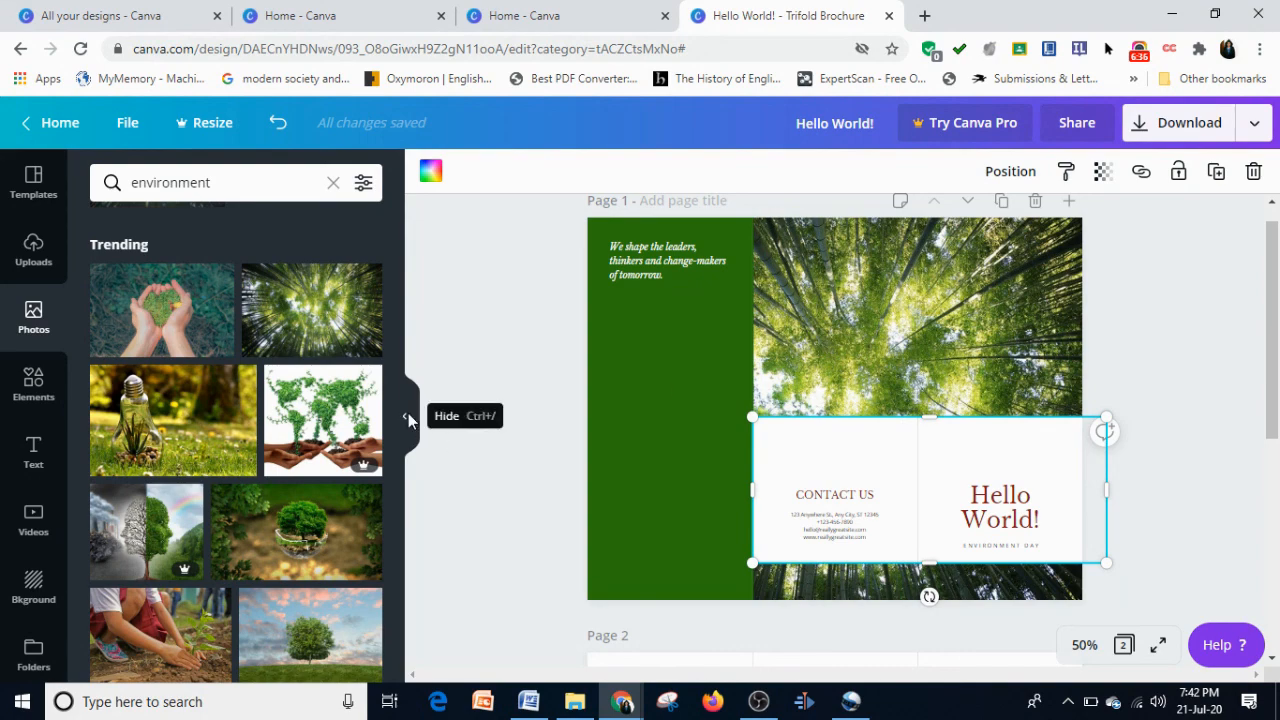
pyautogui.click(408, 418)
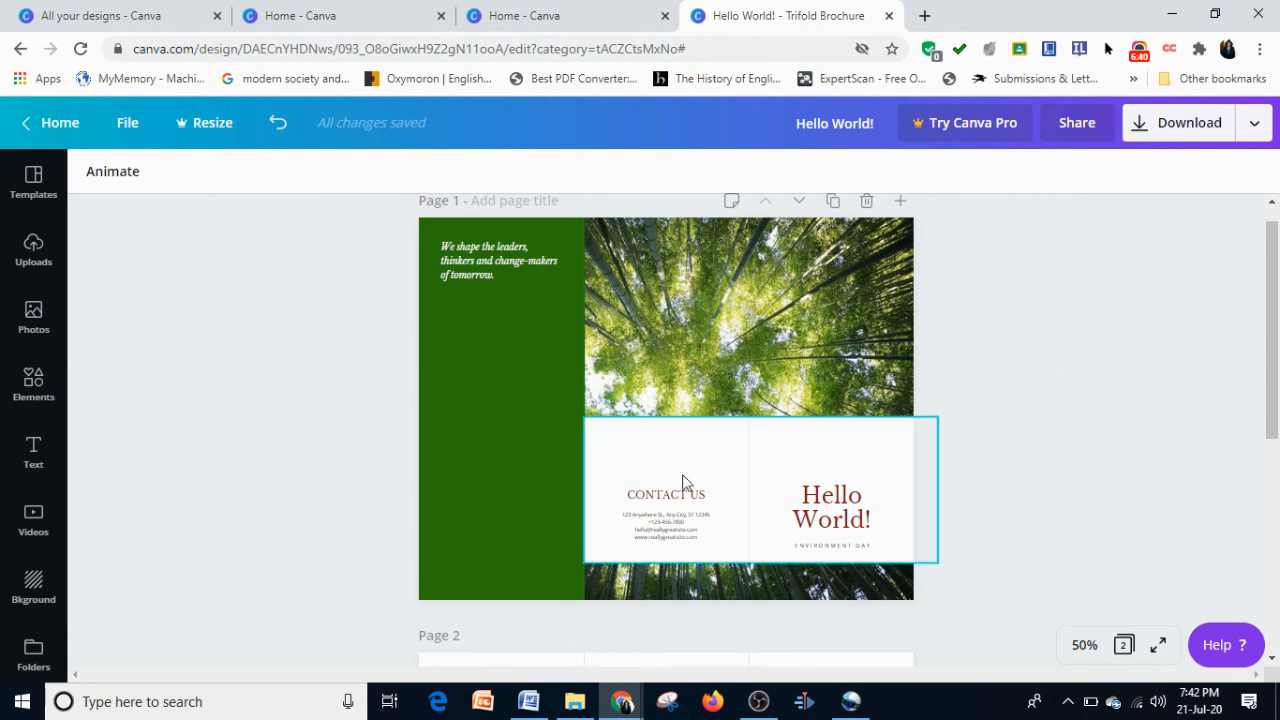
pyautogui.click(666, 494)
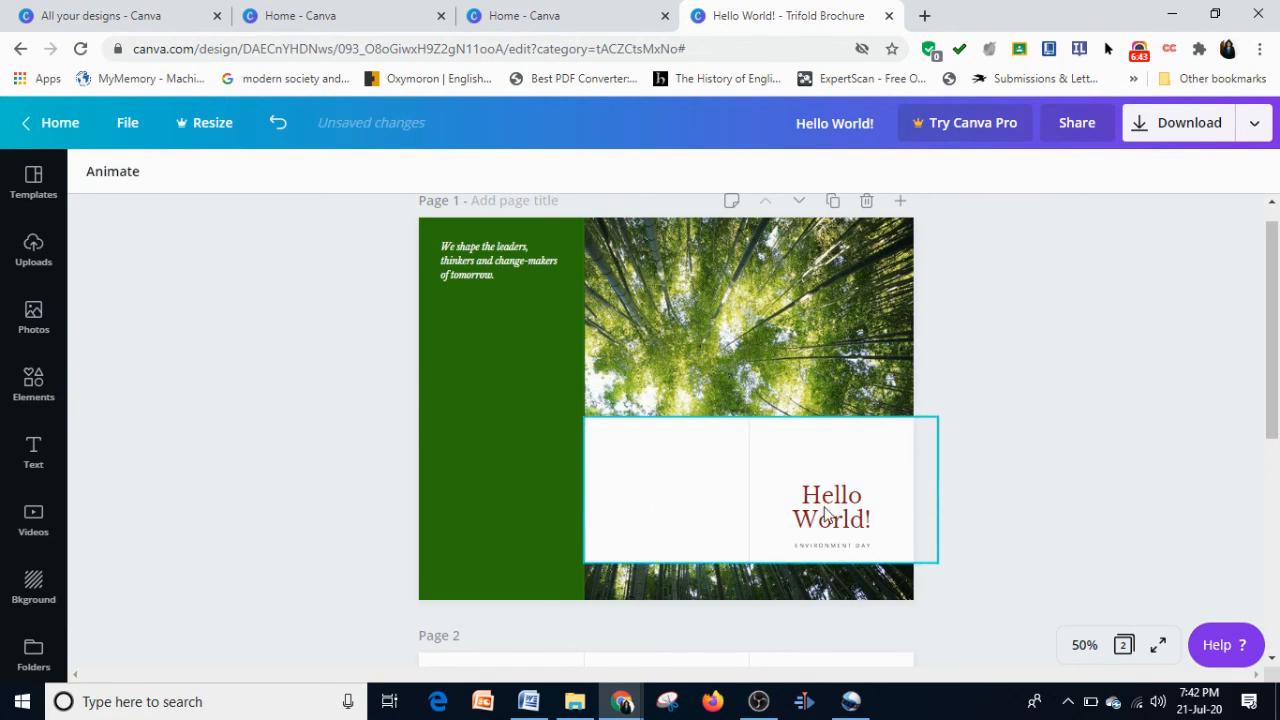
pyautogui.click(830, 504)
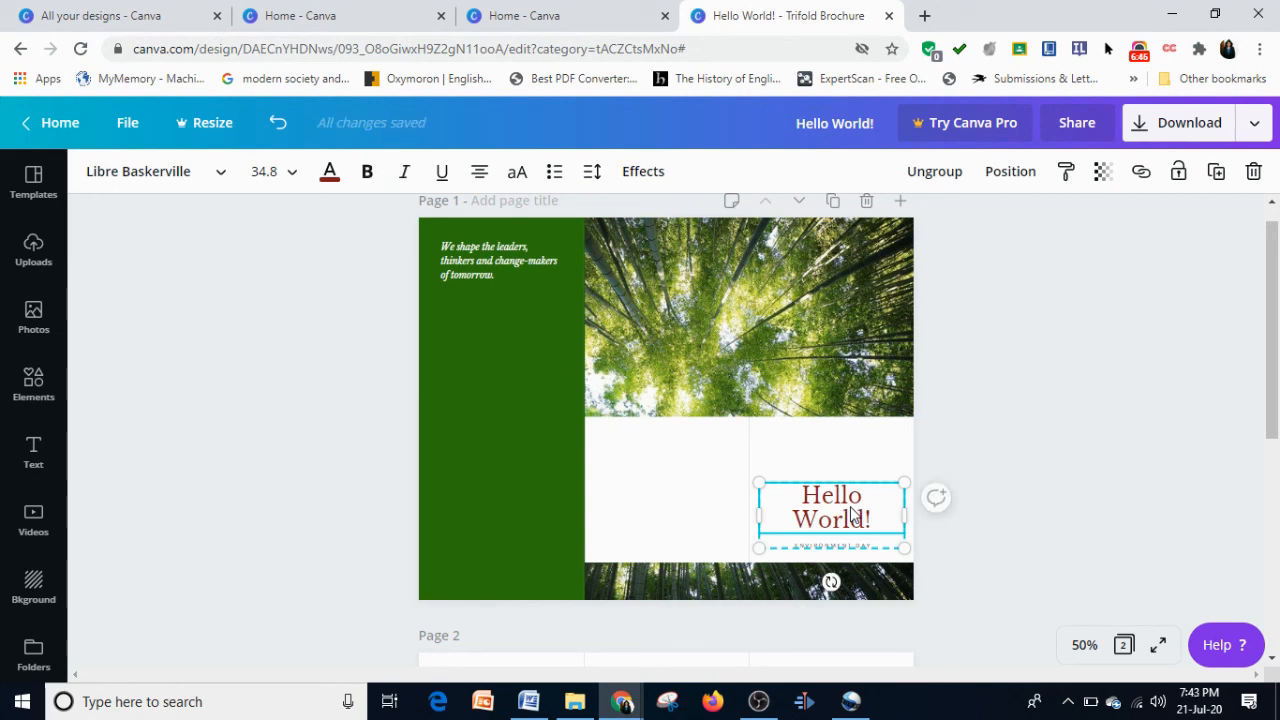